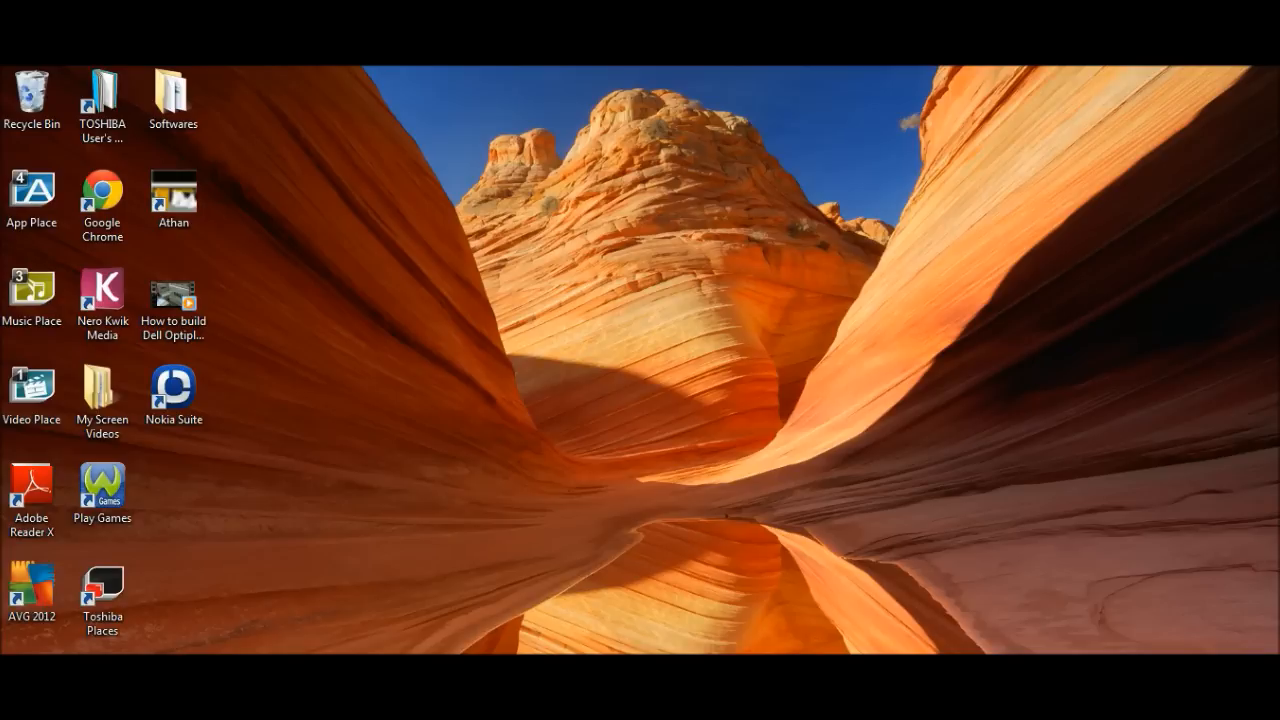
Step: Open Control Panel from the Start menu
left_click(10, 710)
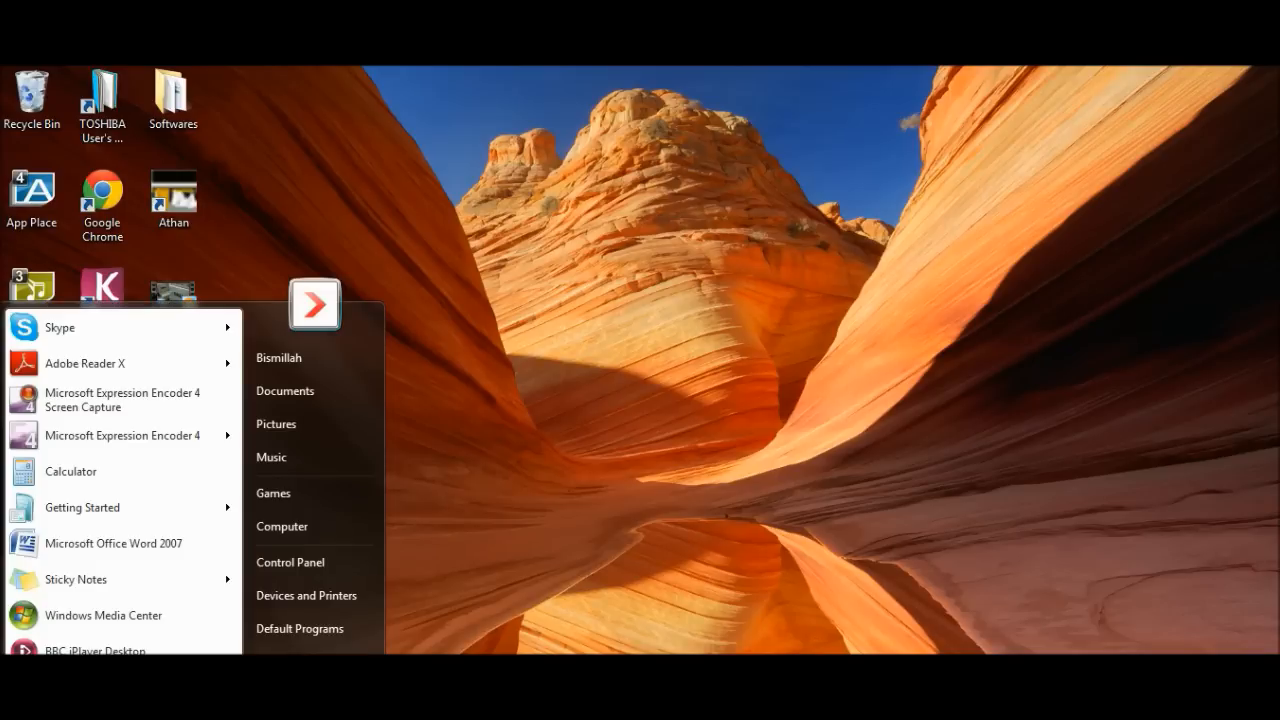
left_click(288, 560)
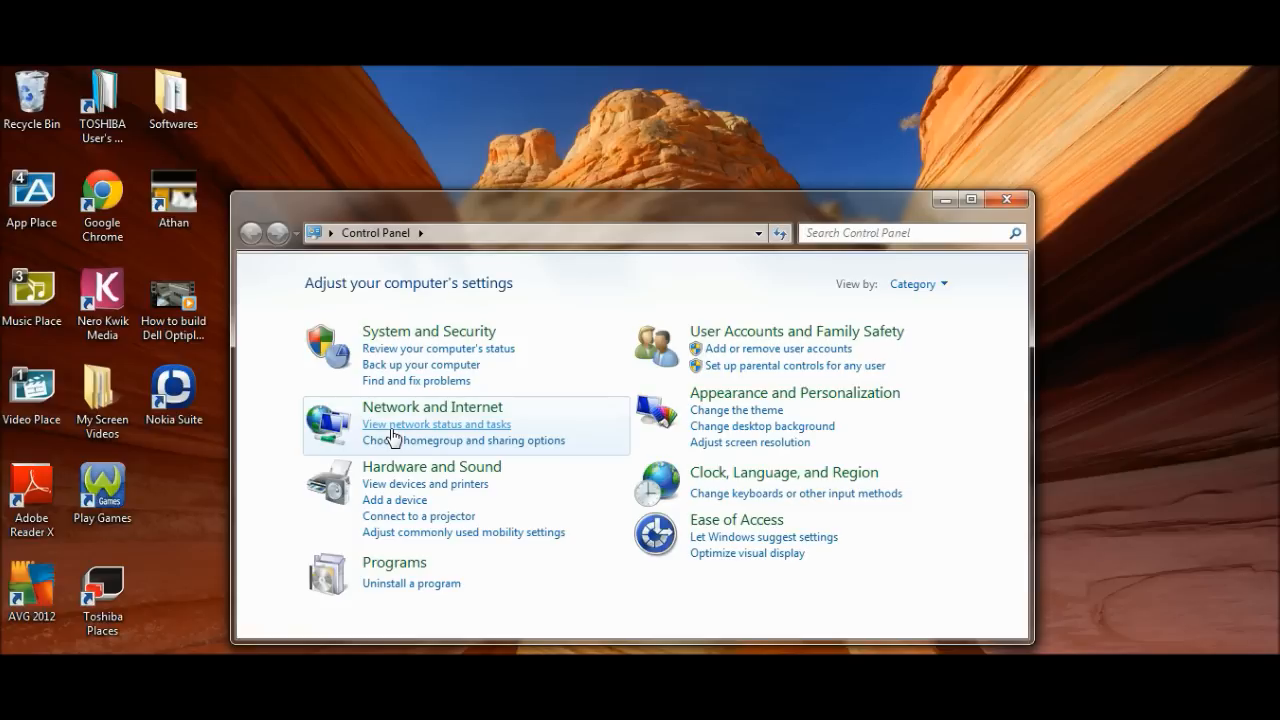
mouse_move(394, 438)
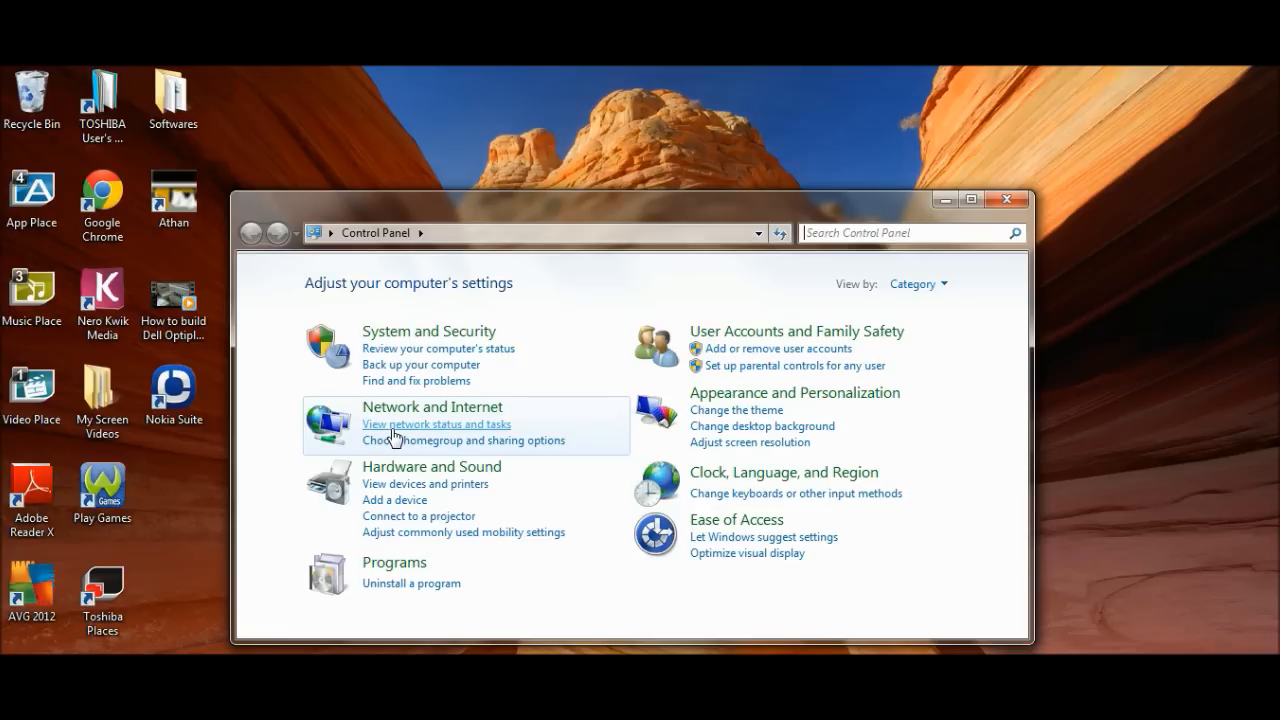
Step: Go through Network and Sharing Center to the Network Connections adapter list
left_click(436, 424)
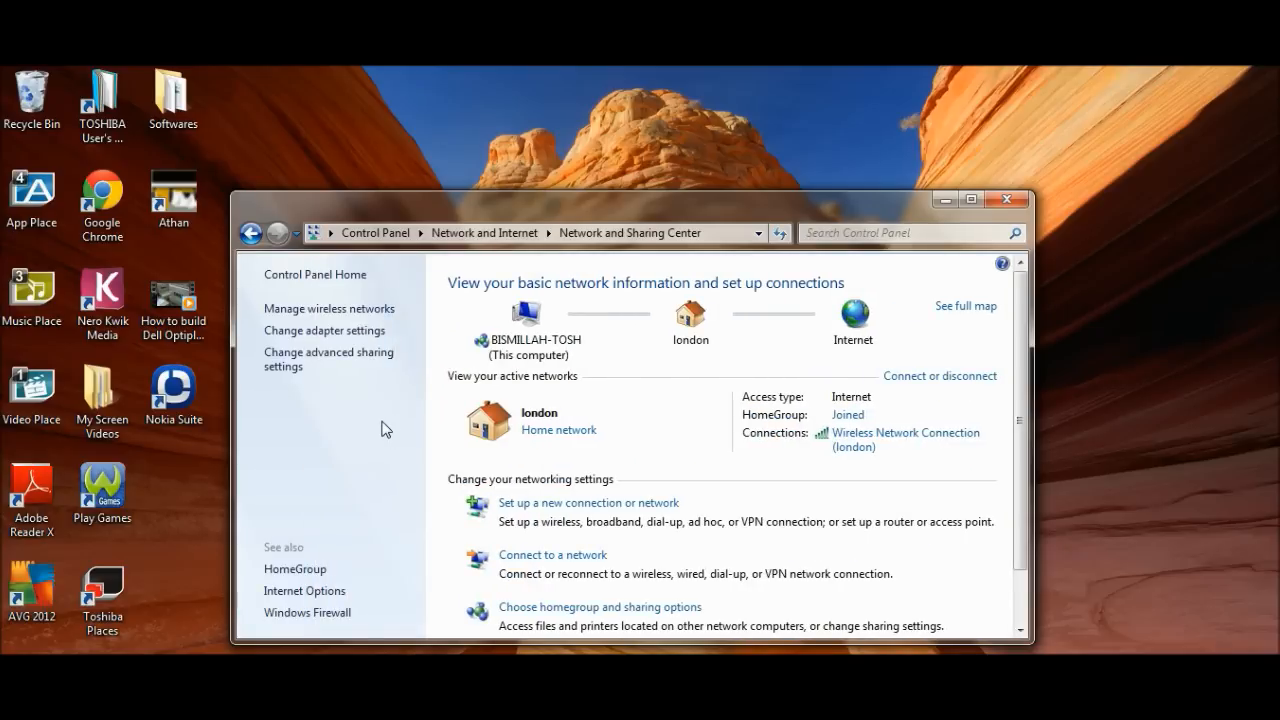
mouse_move(348, 326)
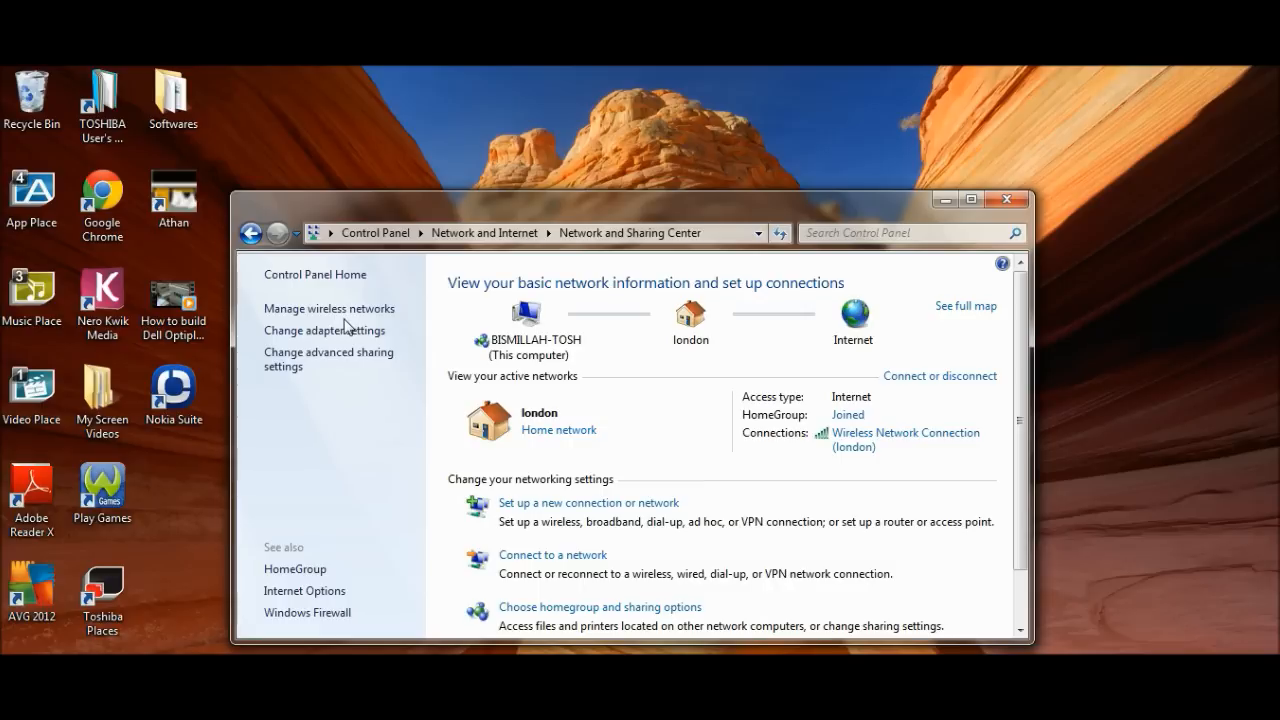
mouse_move(348, 348)
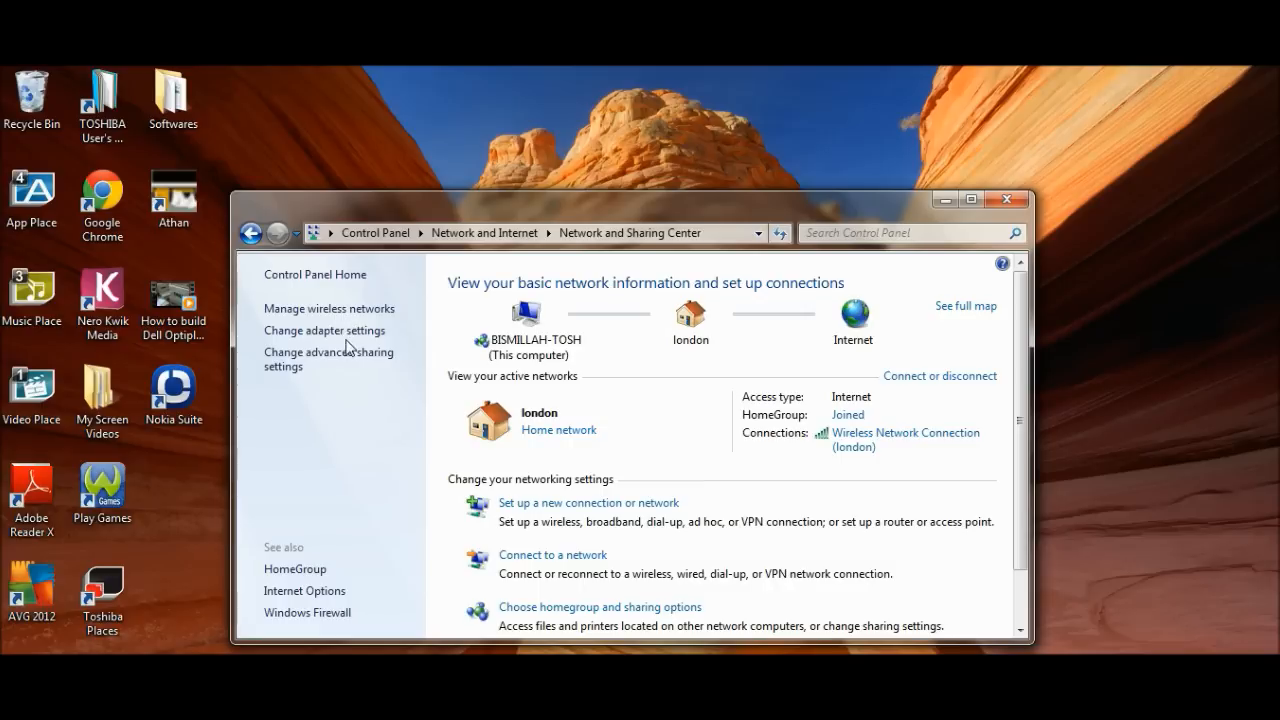
mouse_move(336, 358)
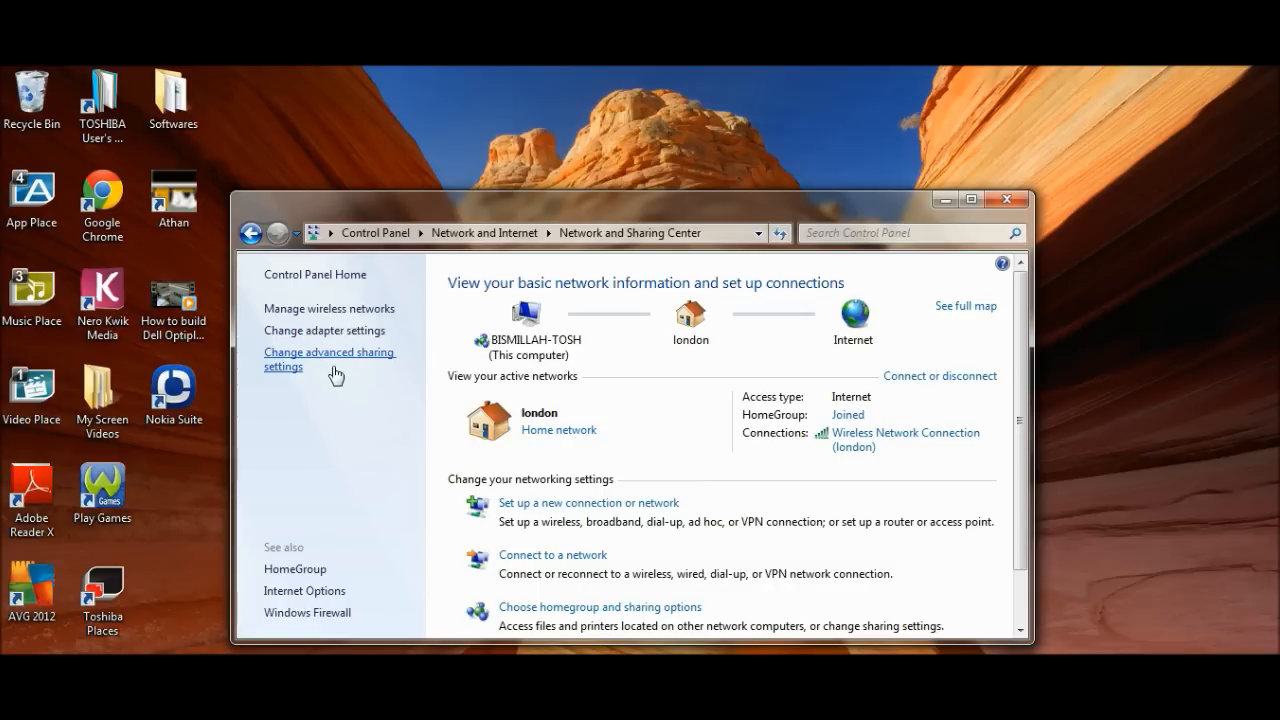
mouse_move(316, 336)
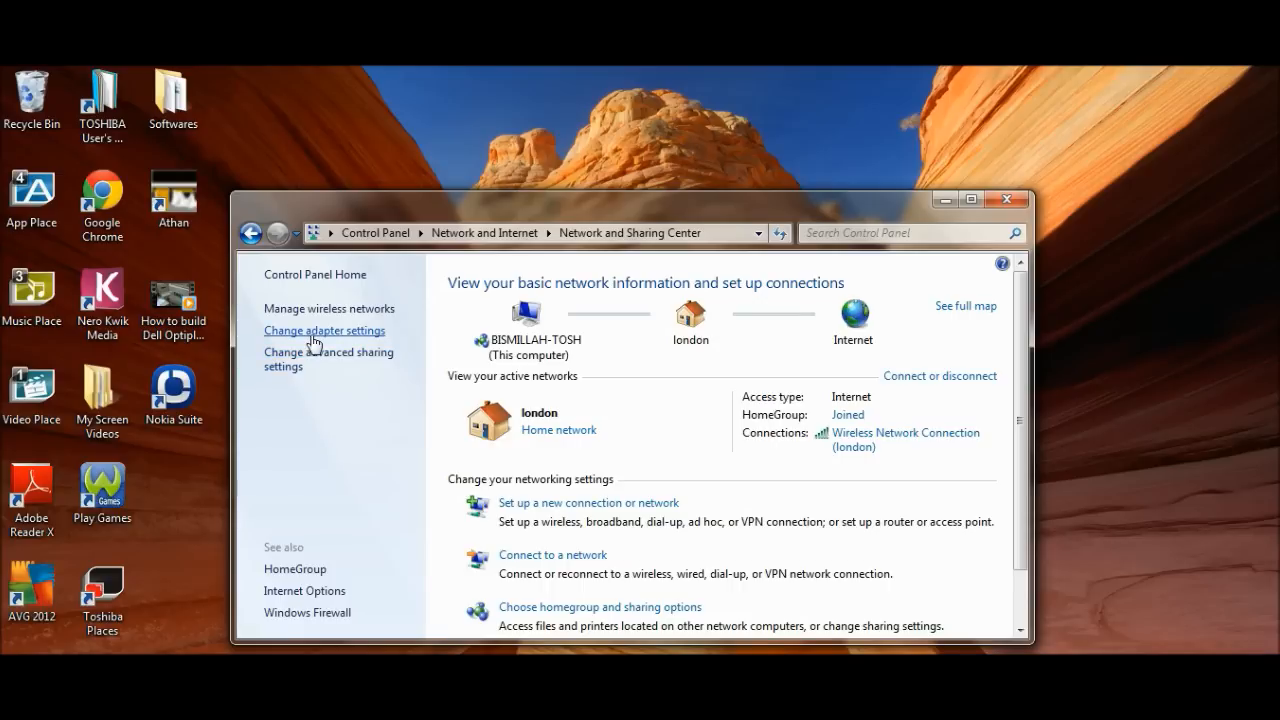
left_click(324, 330)
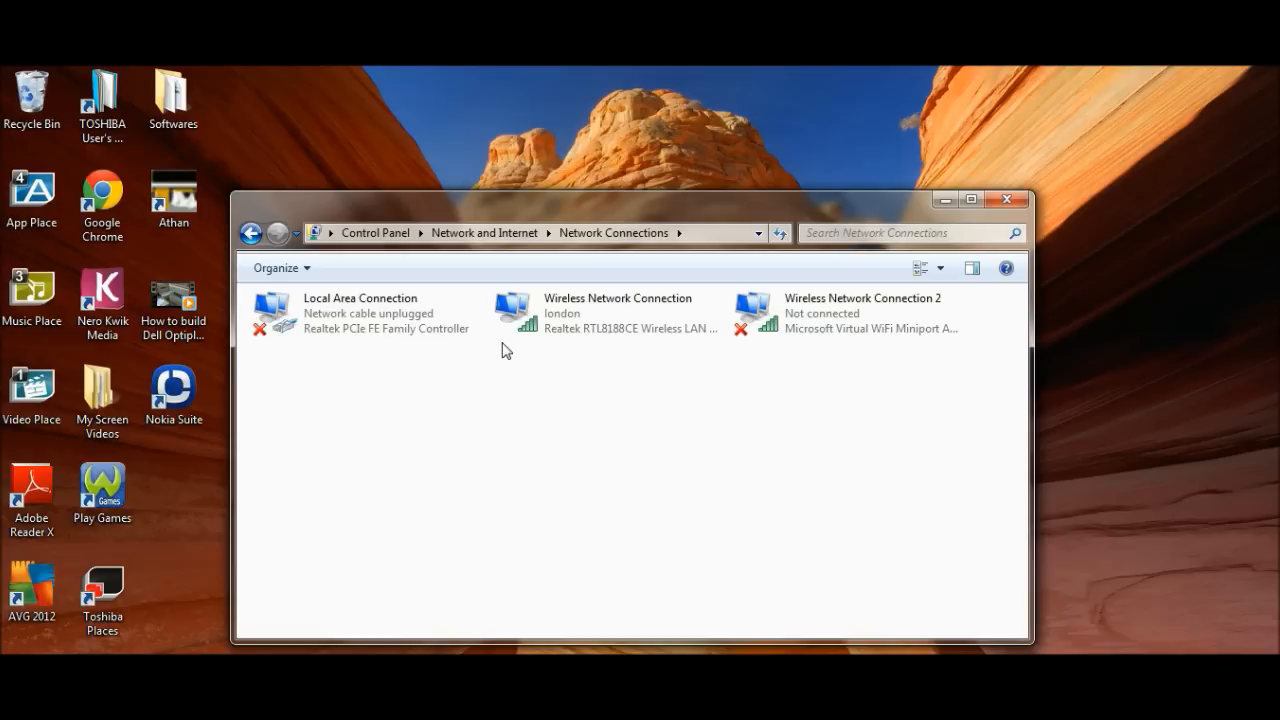
left_click(370, 312)
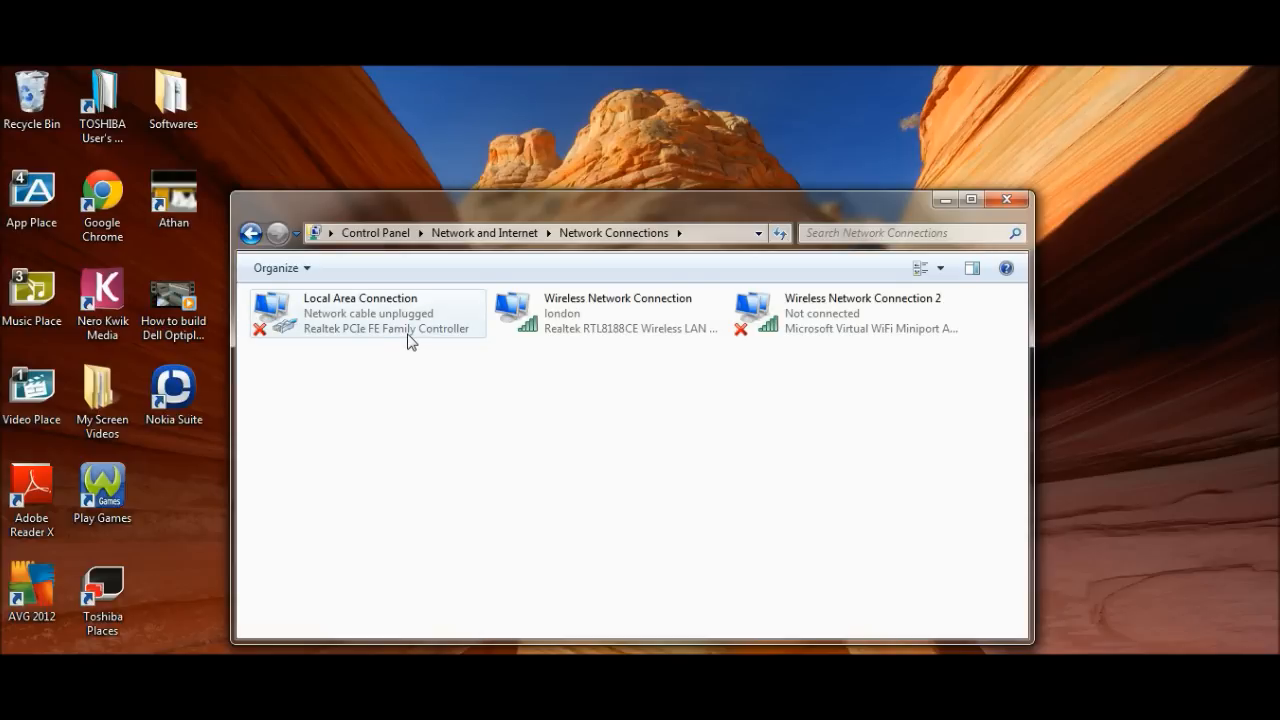
left_click(368, 312)
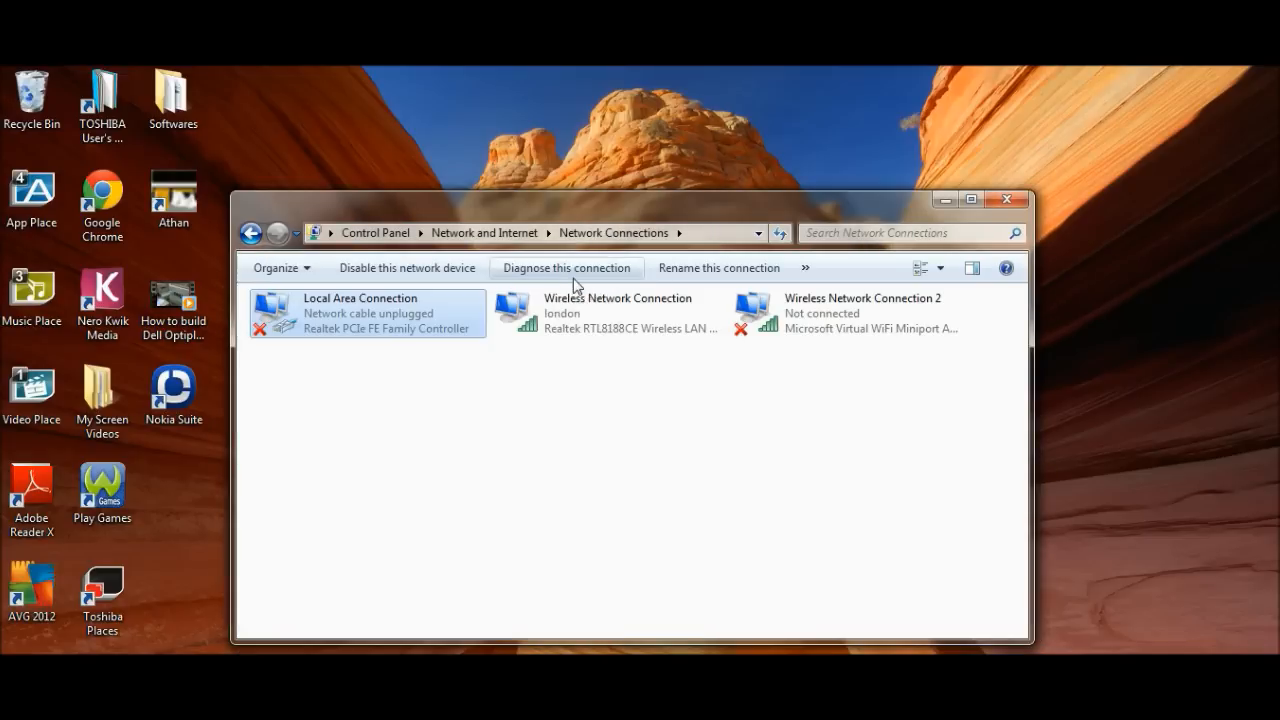
mouse_move(620, 352)
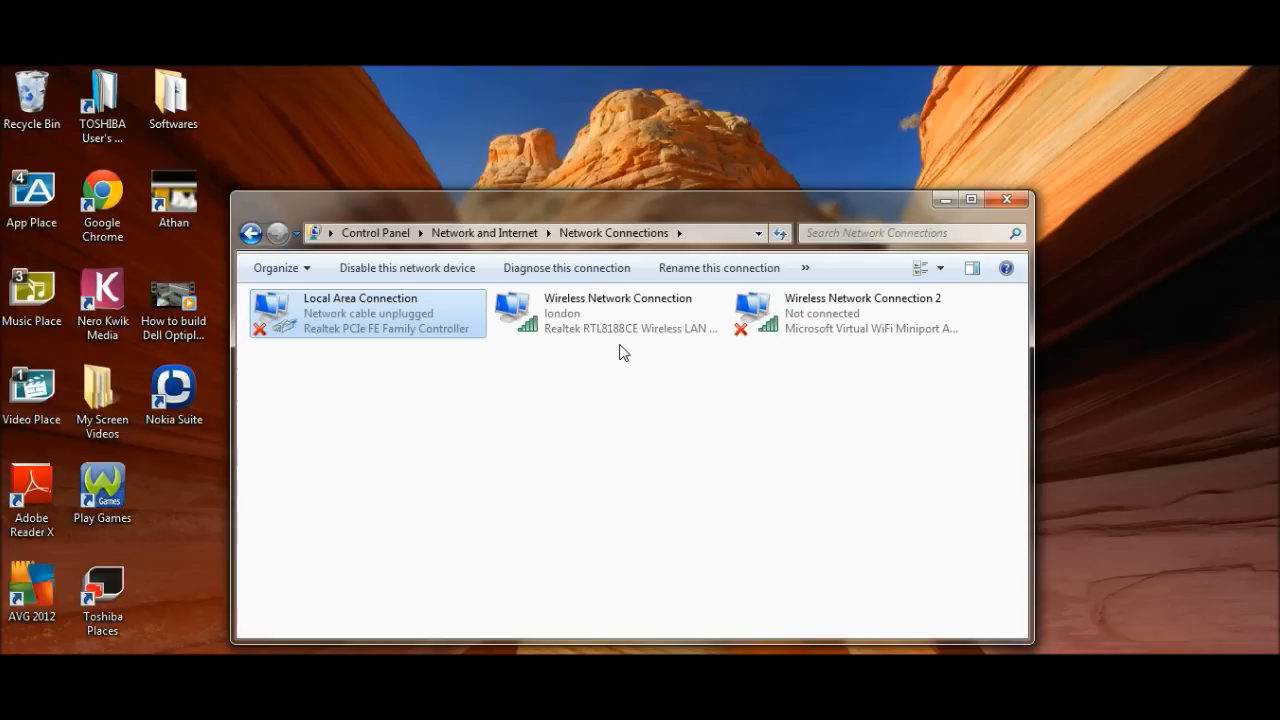
mouse_move(596, 316)
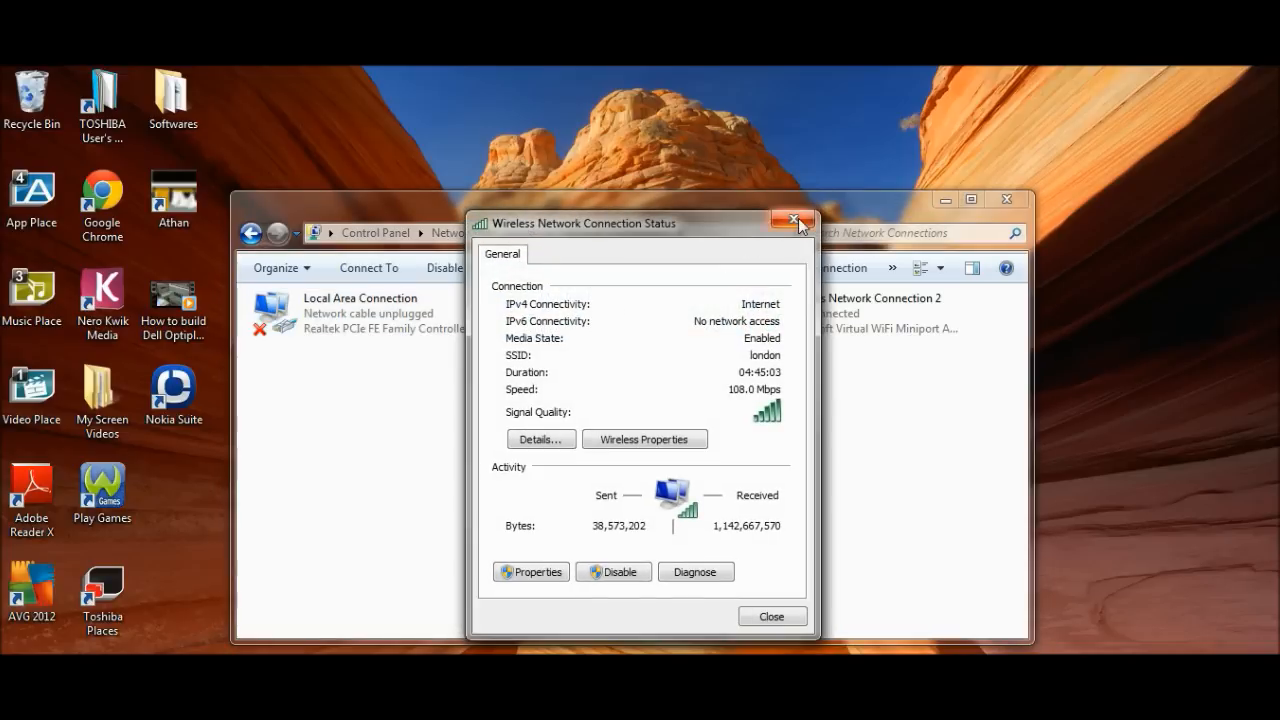
left_click(794, 224)
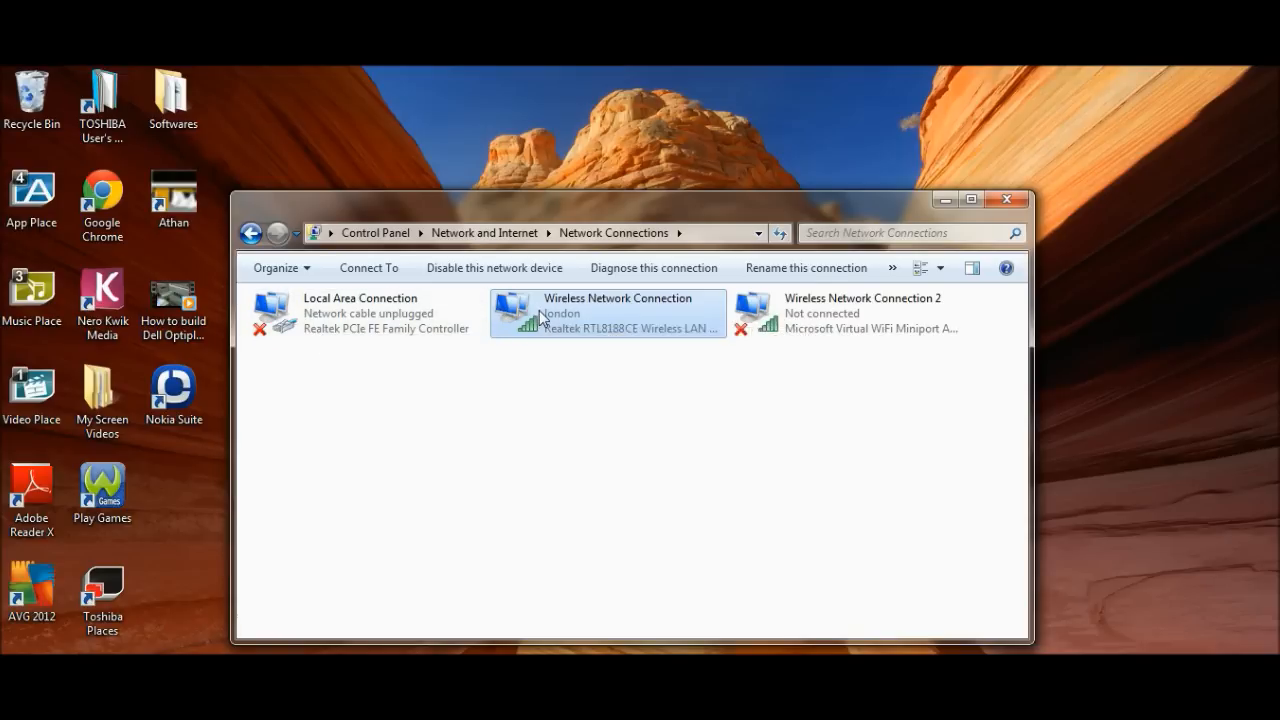
double_click(608, 312)
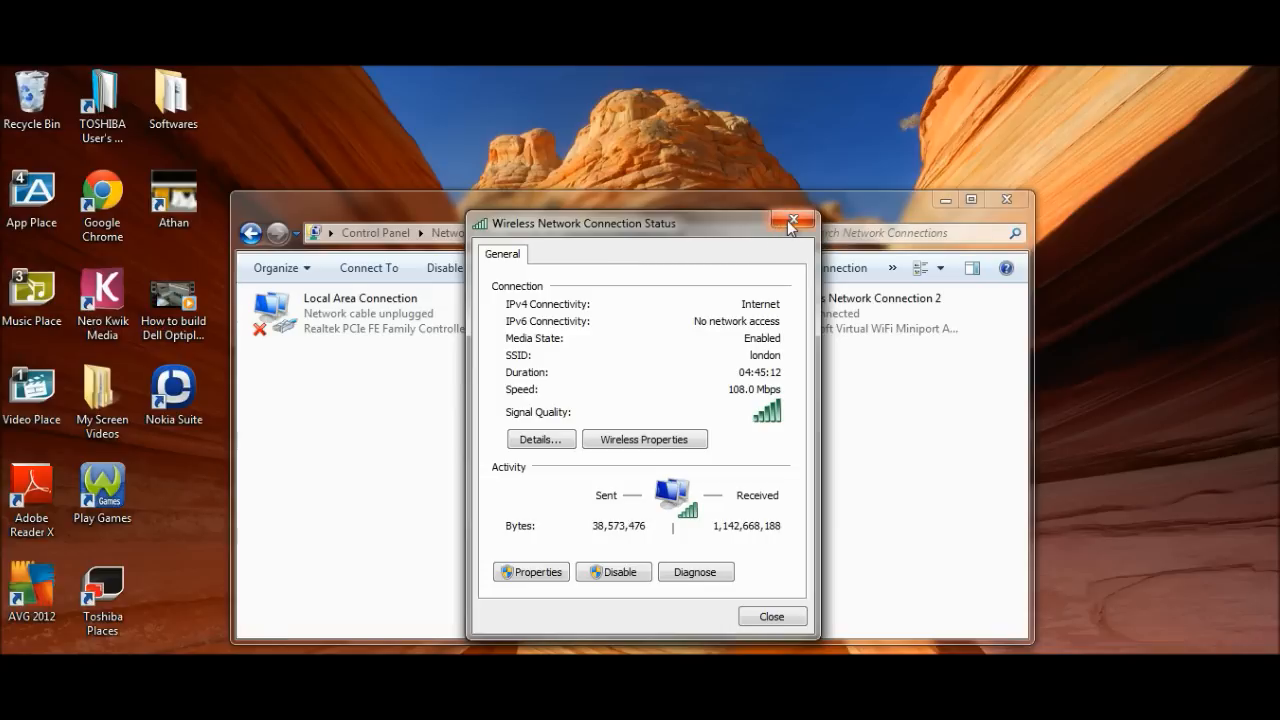
left_click(792, 222)
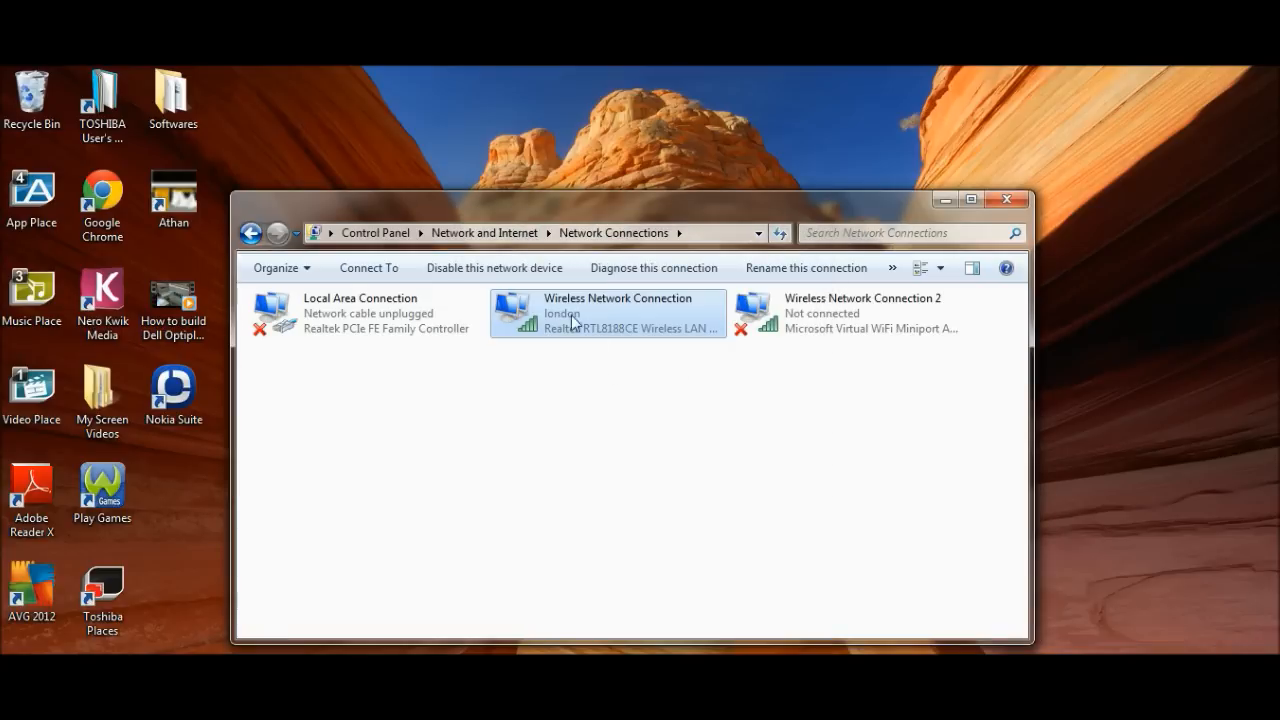
Step: Open Wireless Network Connection Properties and select Internet Protocol Version 4 (TCP/IPv4)
double_click(608, 312)
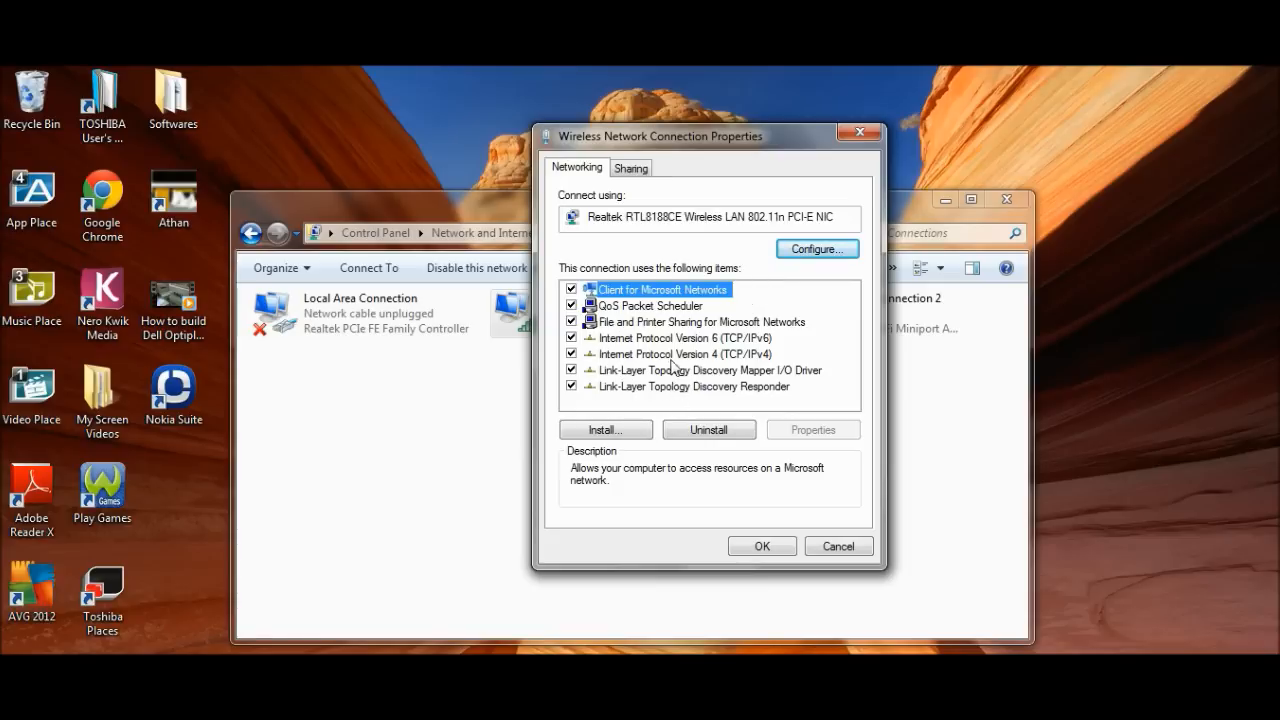
mouse_move(722, 366)
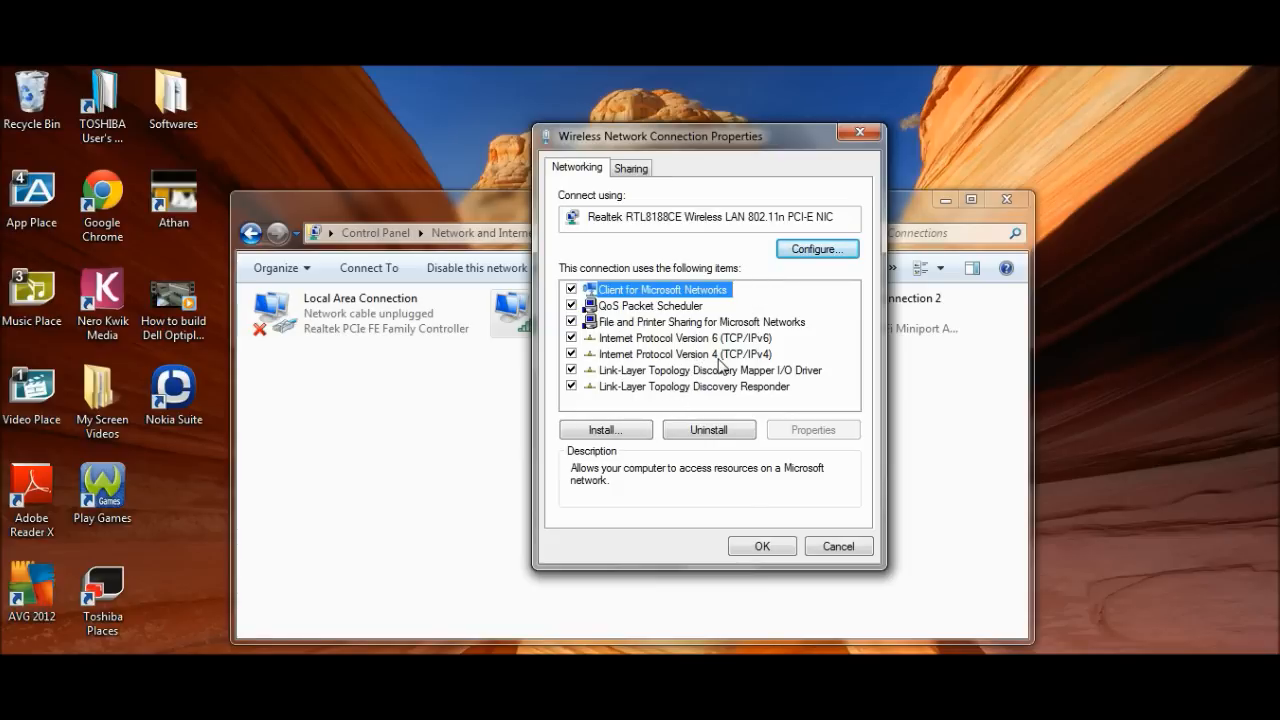
left_click(680, 354)
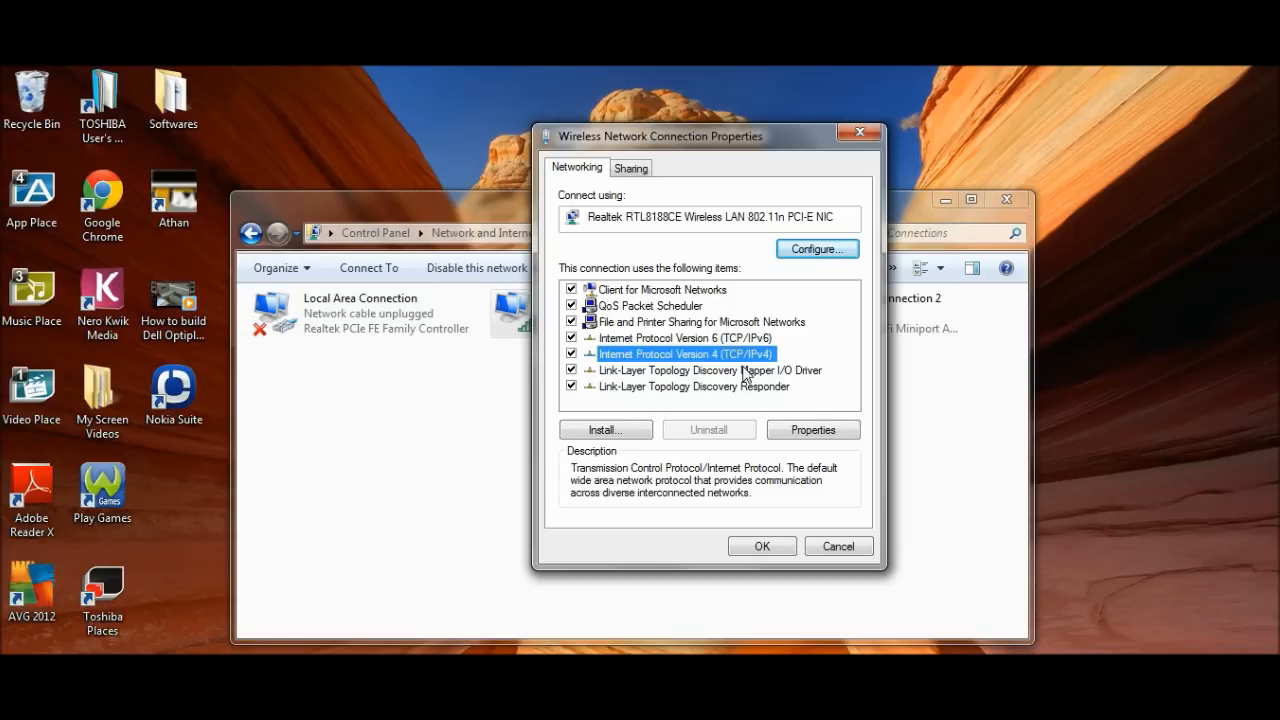
left_click(686, 338)
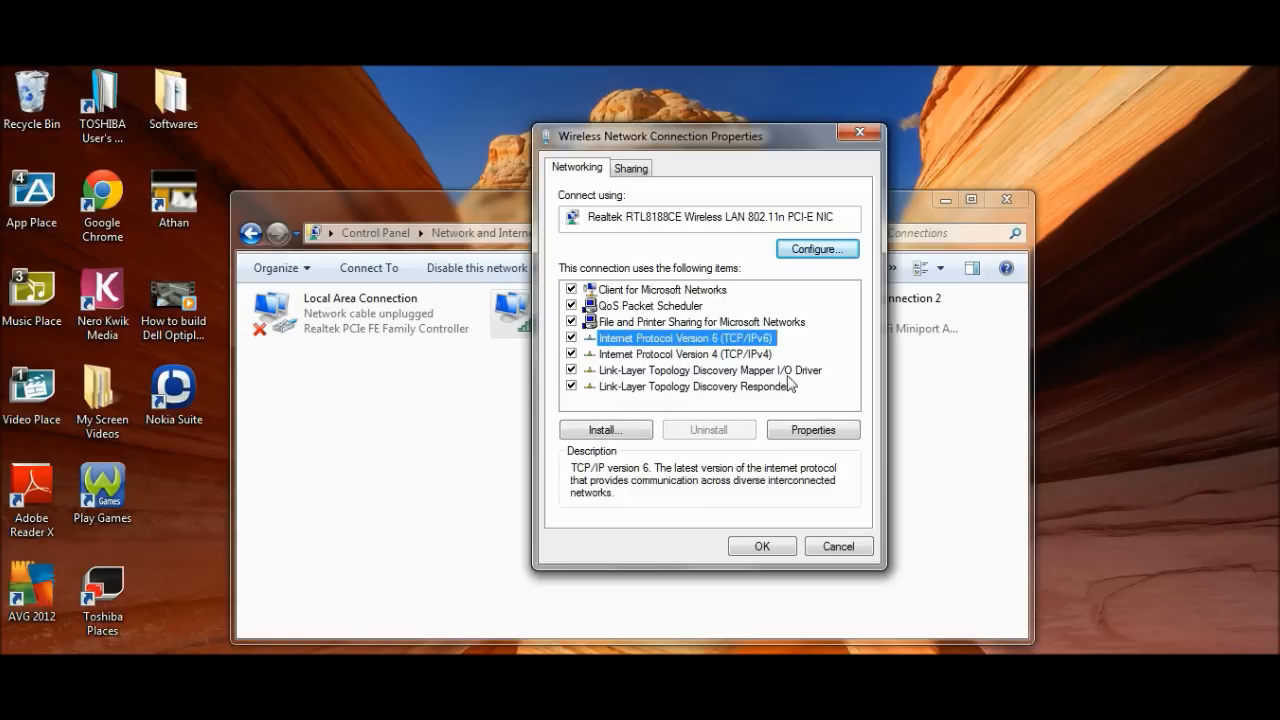
mouse_move(712, 372)
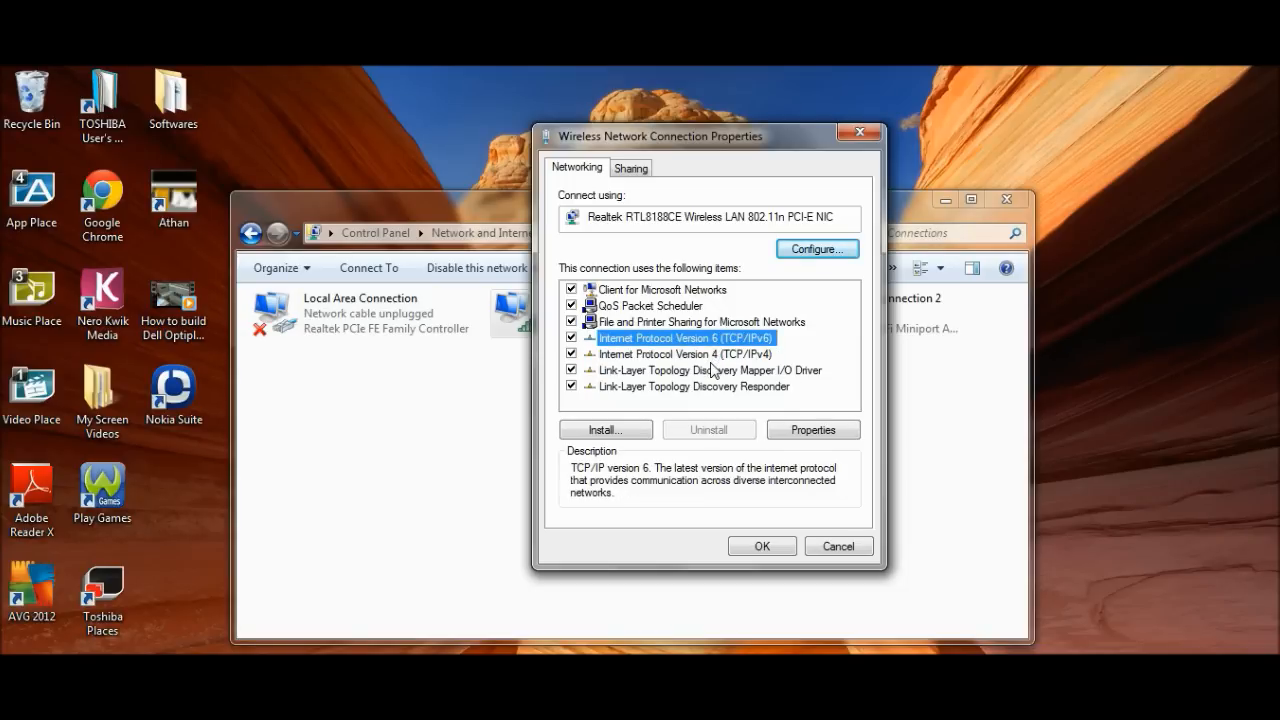
mouse_move(688, 368)
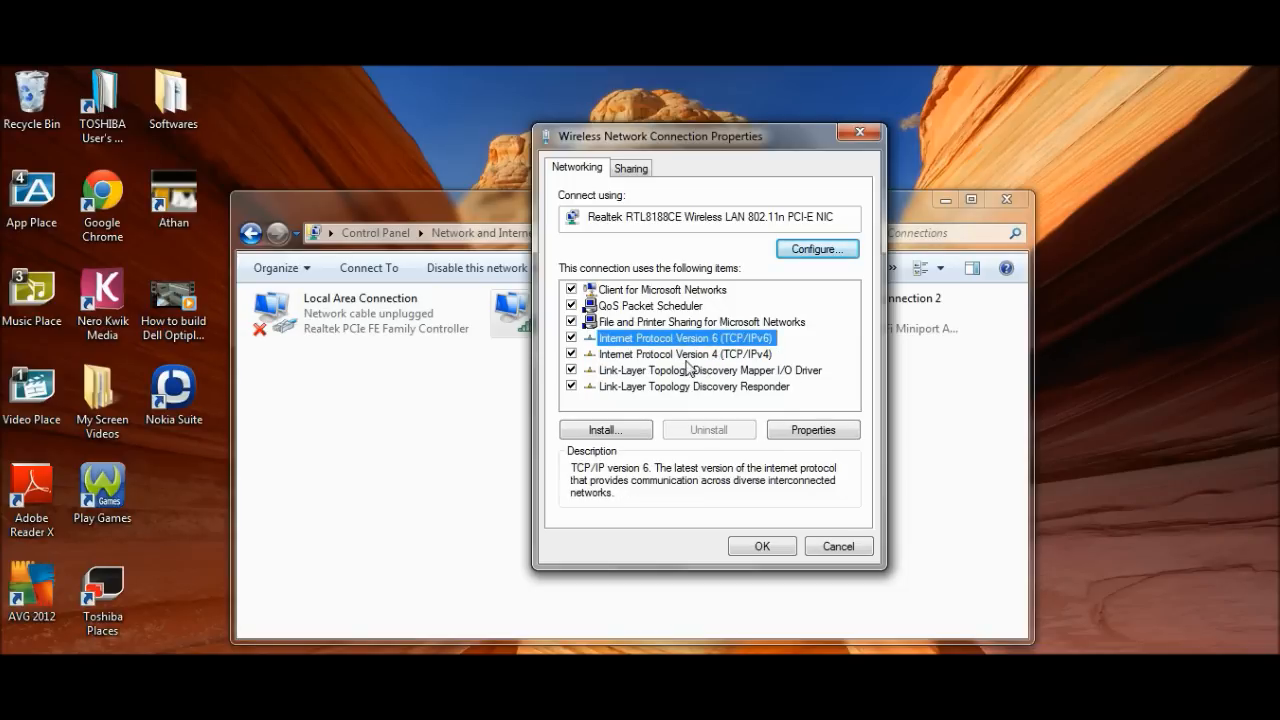
left_click(684, 354)
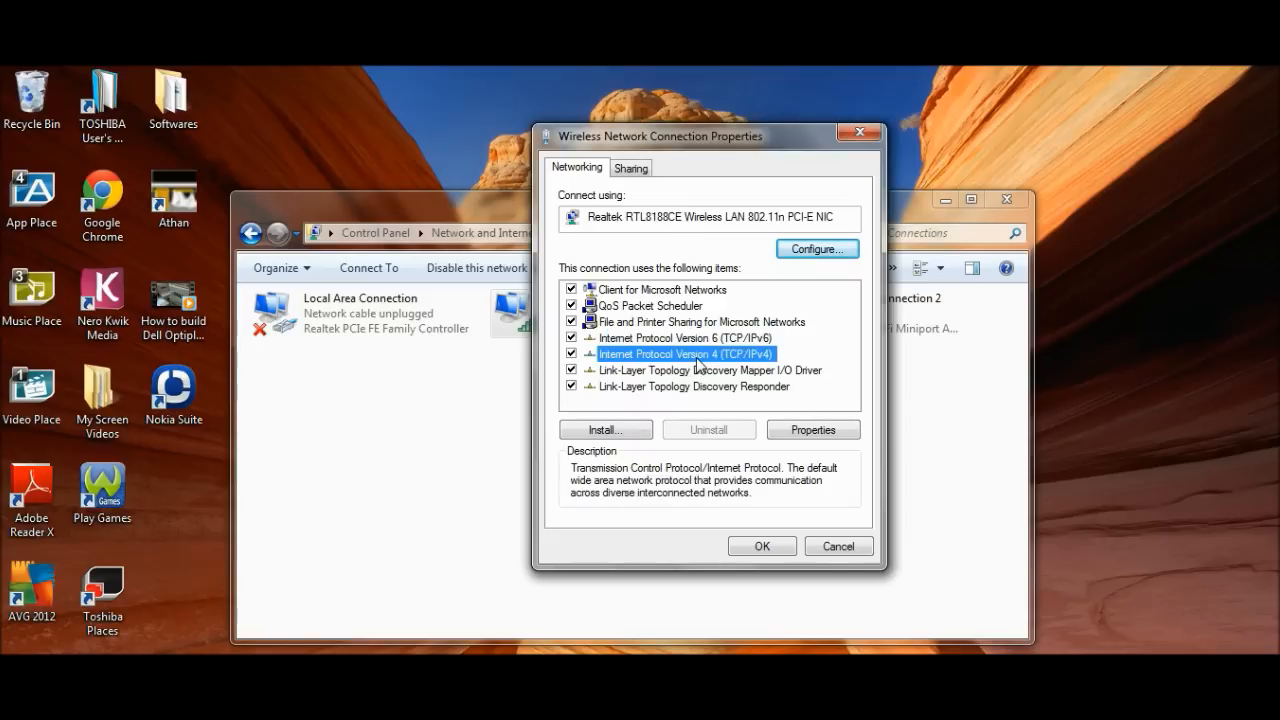
left_click(684, 336)
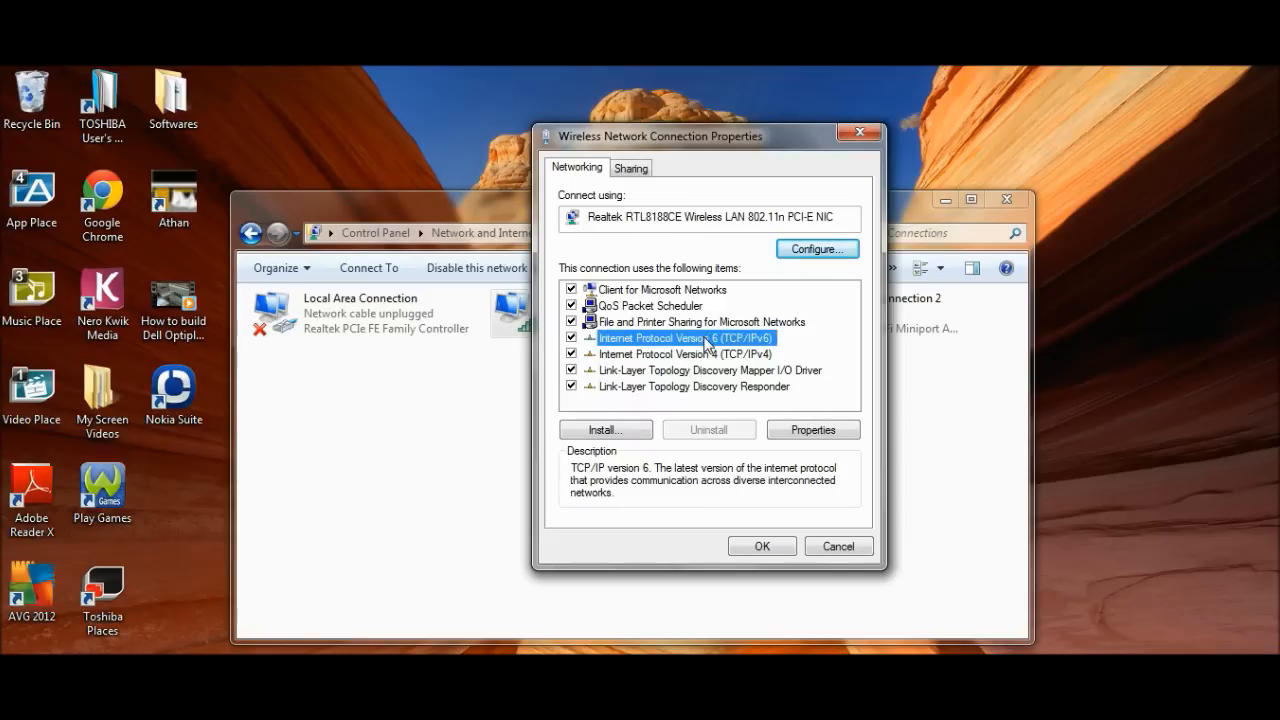
mouse_move(732, 368)
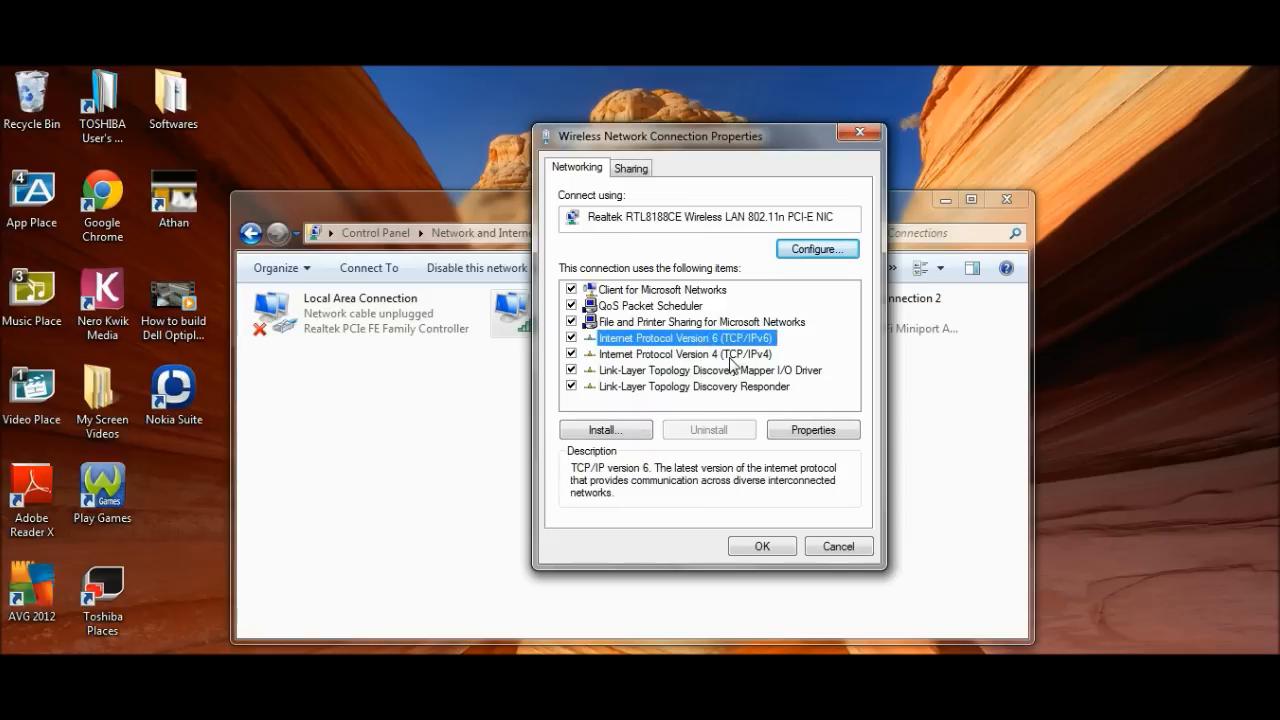
left_click(684, 354)
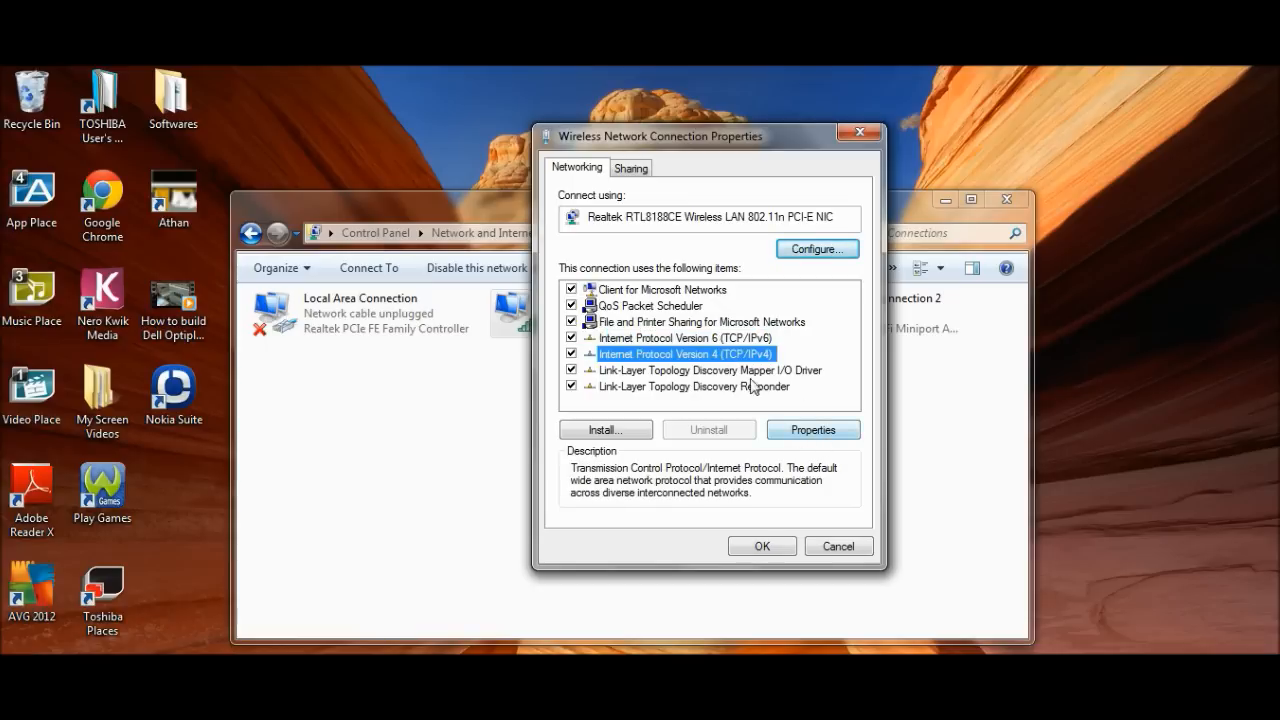
Step: In IPv4 Properties choose 'Use the following IP address' for manual entry
left_click(812, 428)
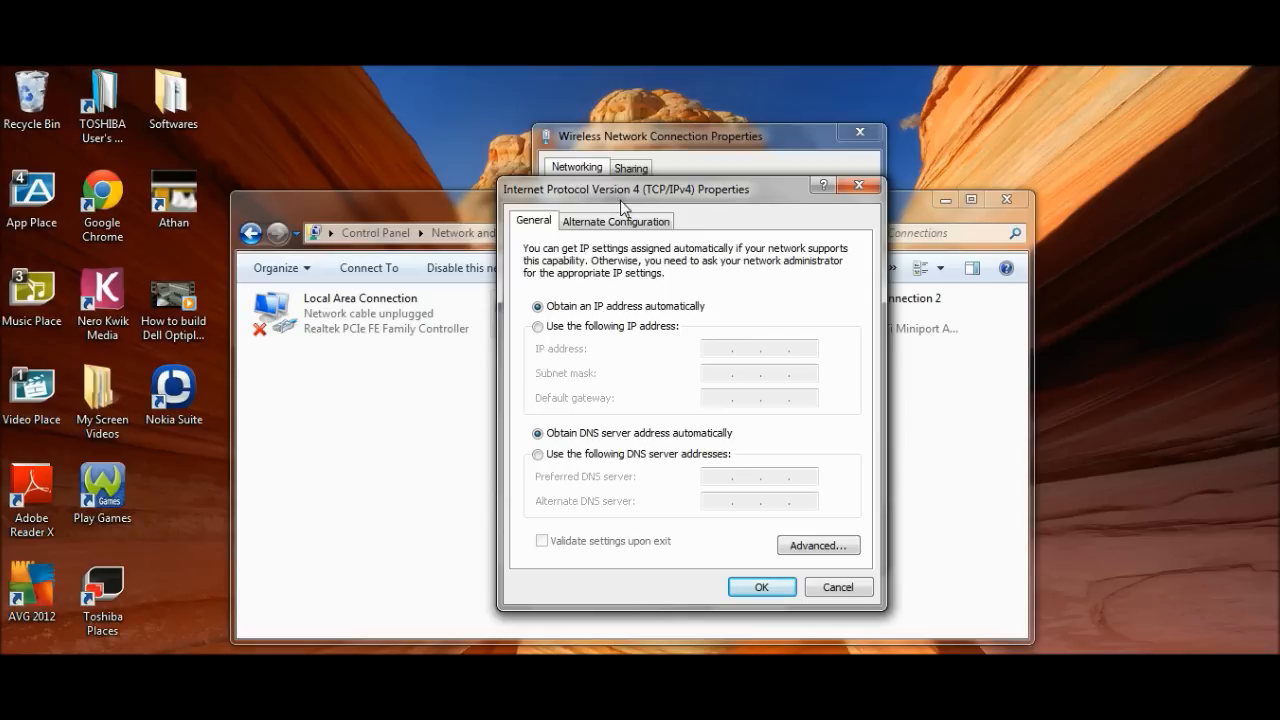
mouse_move(648, 284)
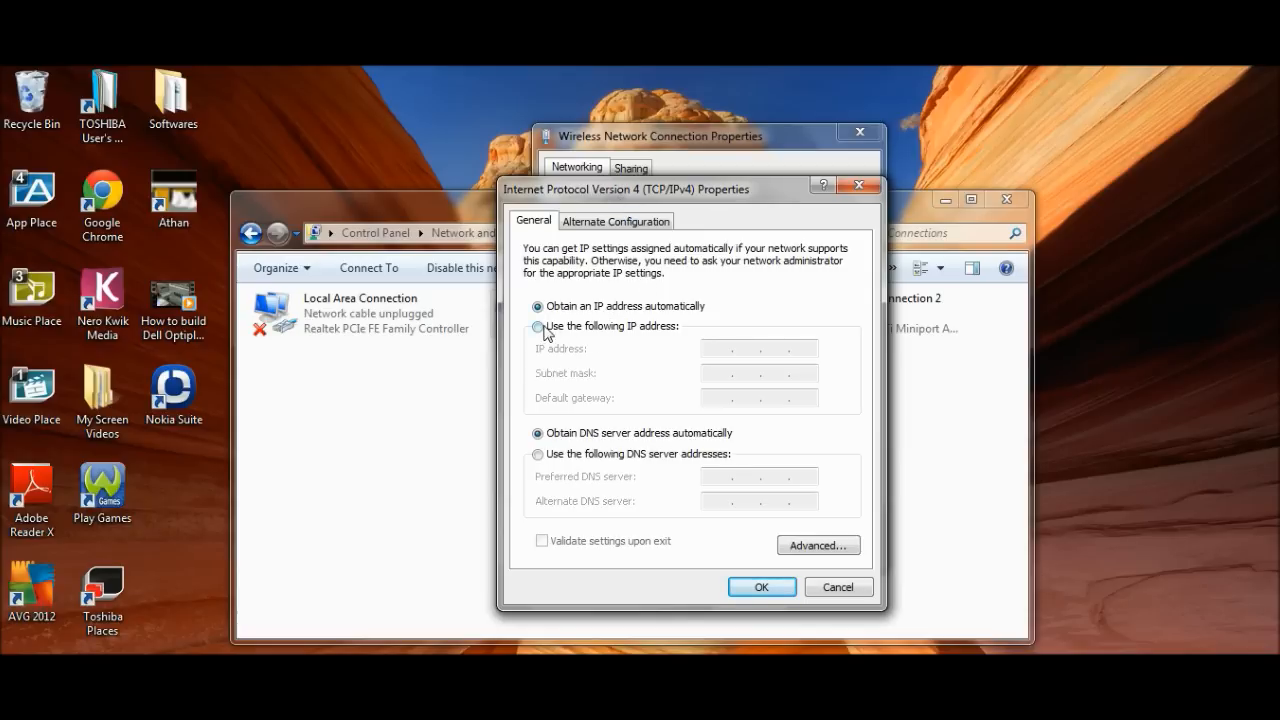
left_click(538, 326)
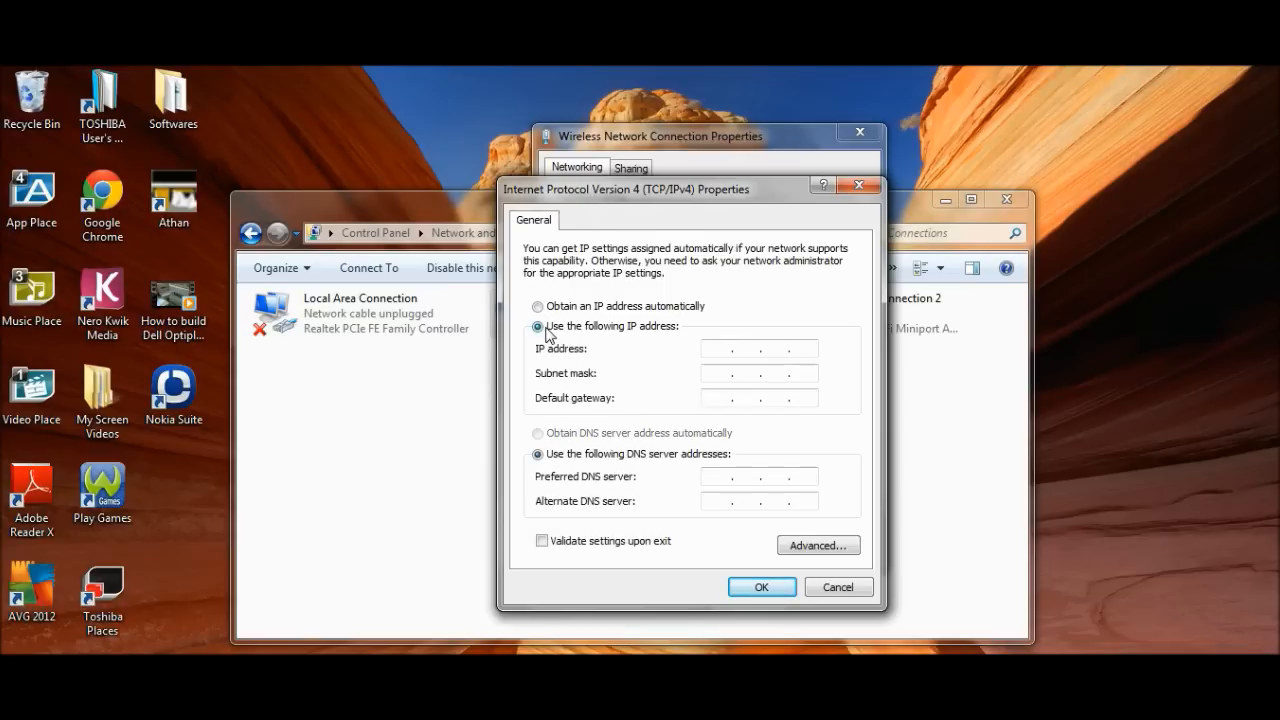
left_click(538, 306)
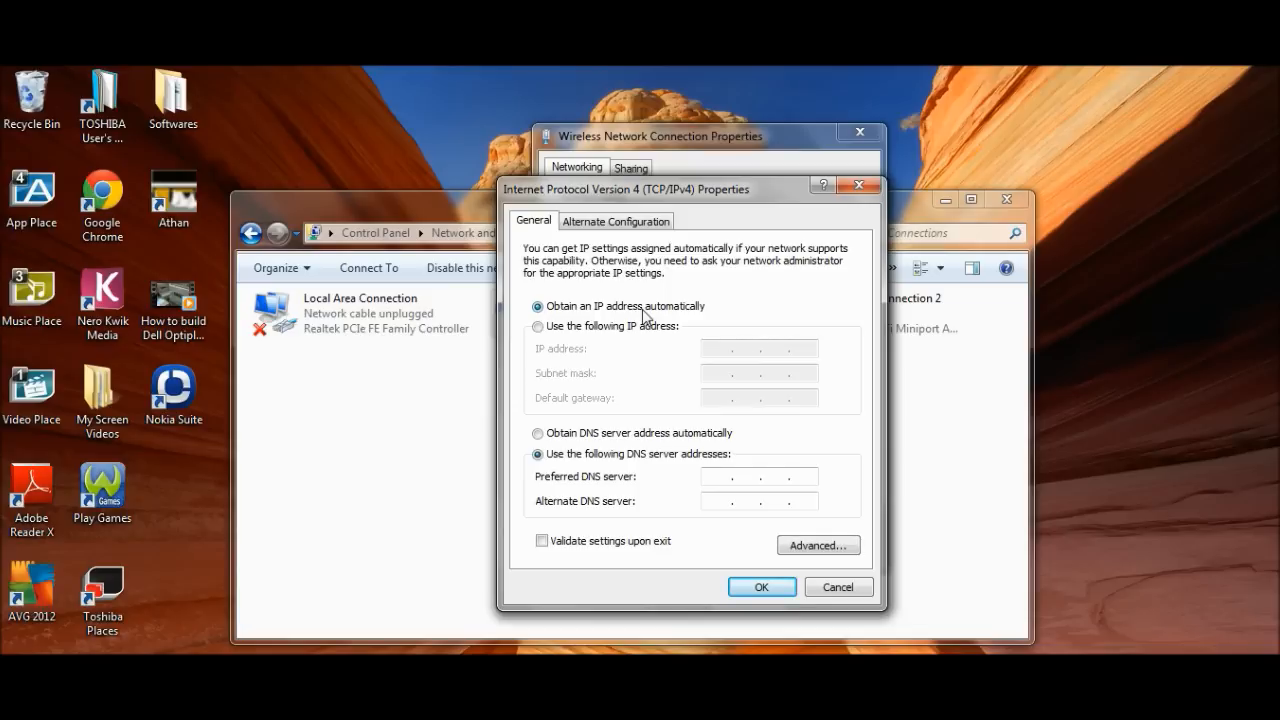
mouse_move(570, 316)
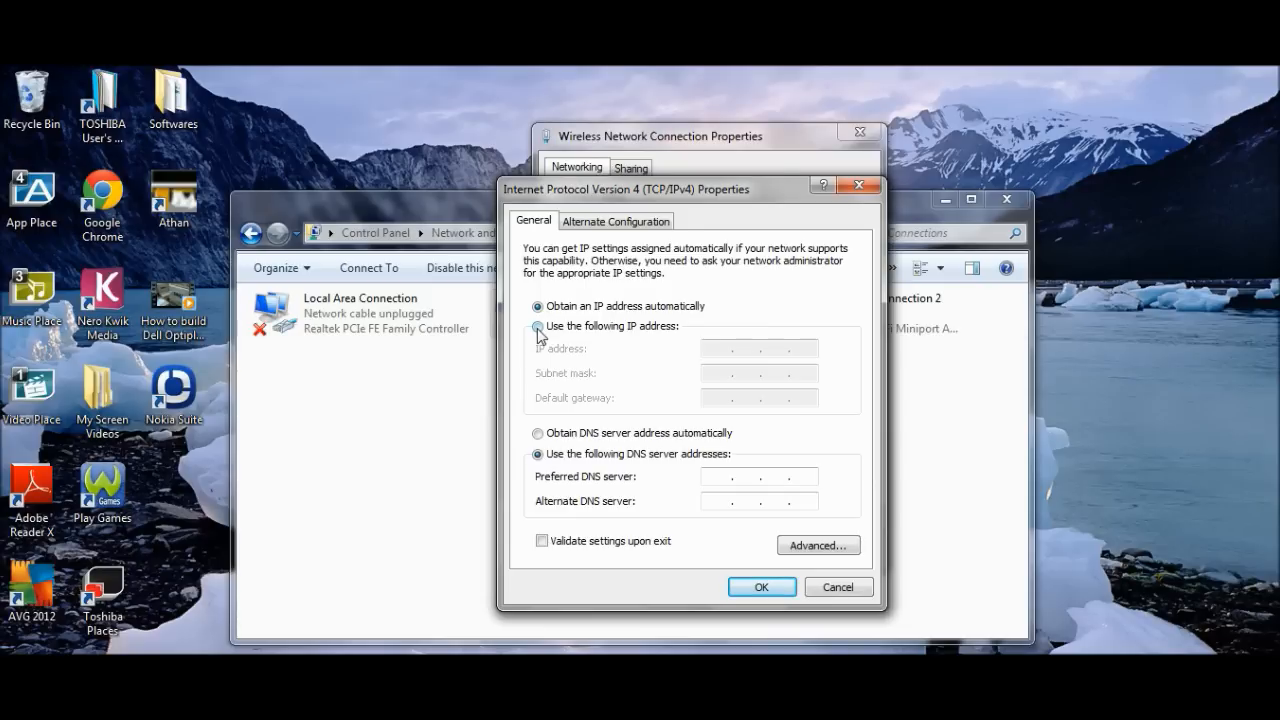
left_click(538, 326)
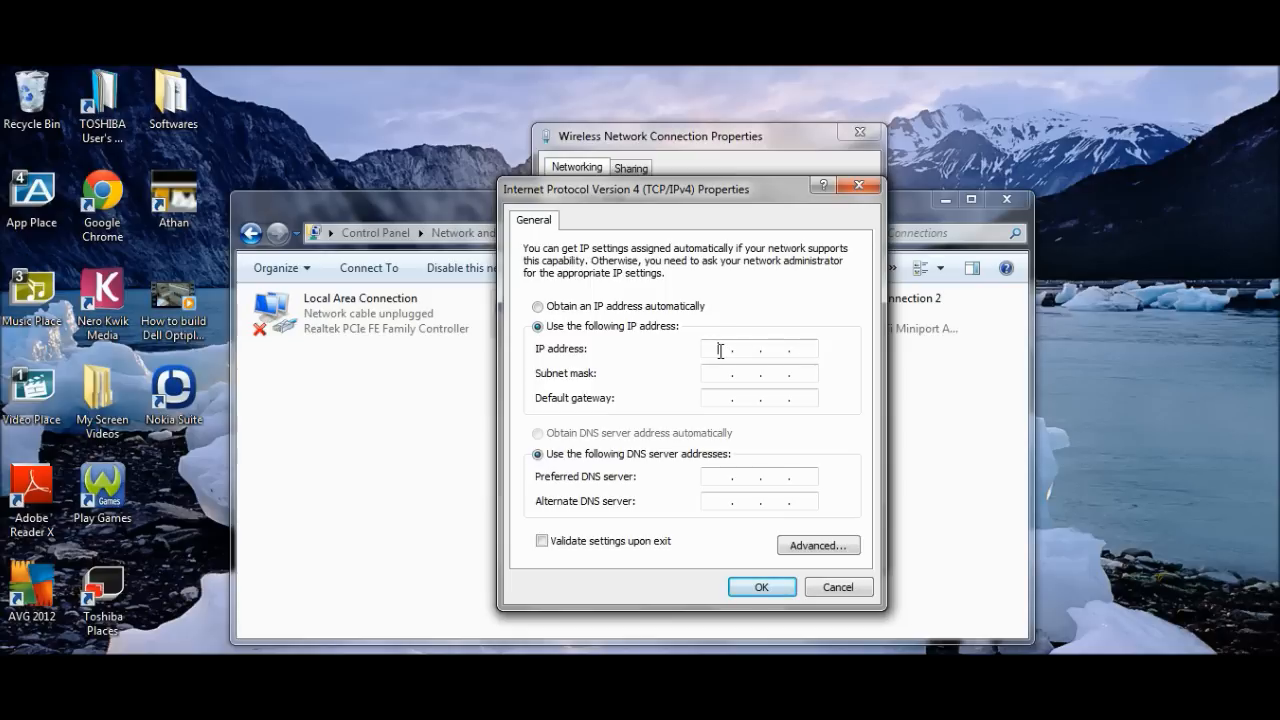
Step: Enter IP address 159.139.226.65 and subnet mask 255.255.255.0, correcting its last octet
type("159 . 139 . 226 . 65")
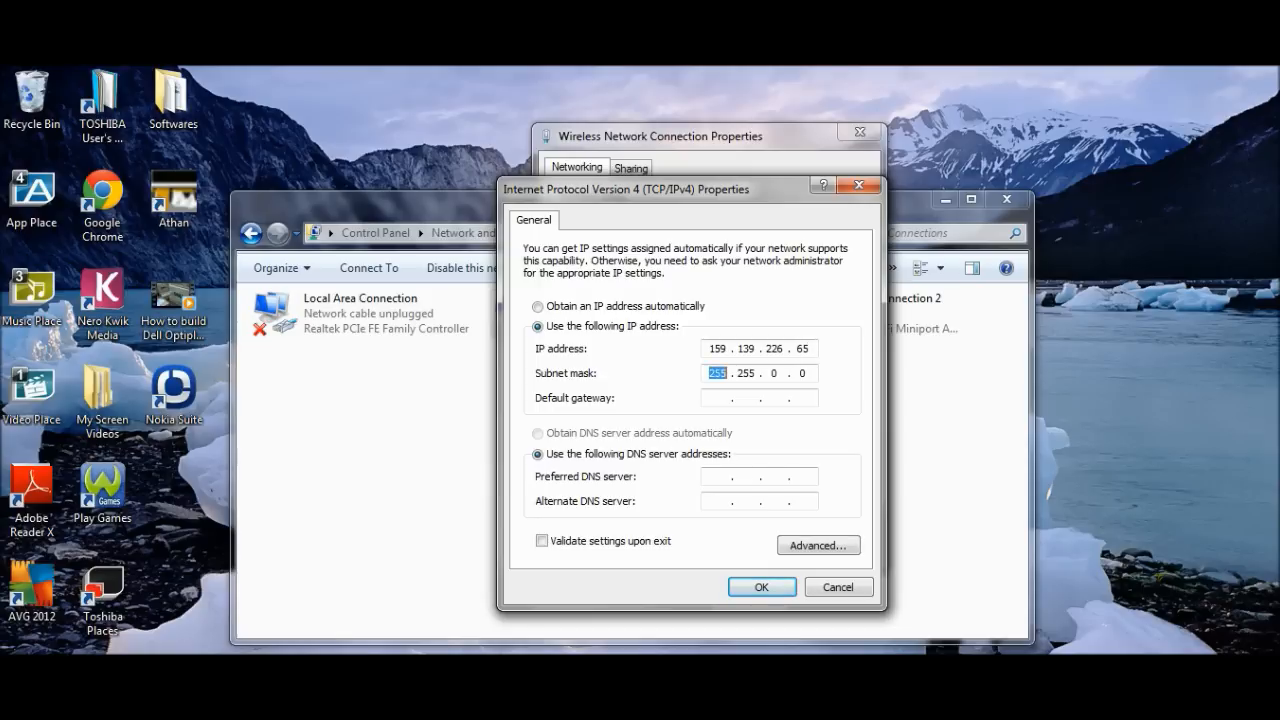
type("2")
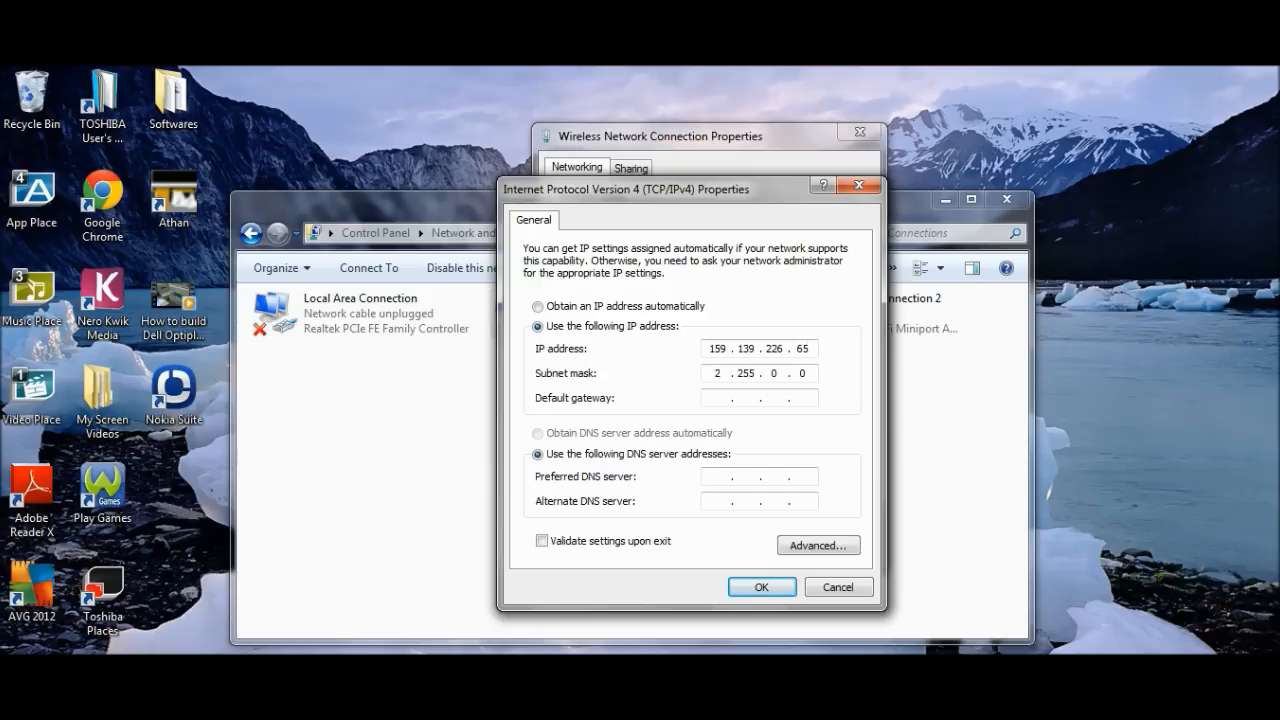
type("255")
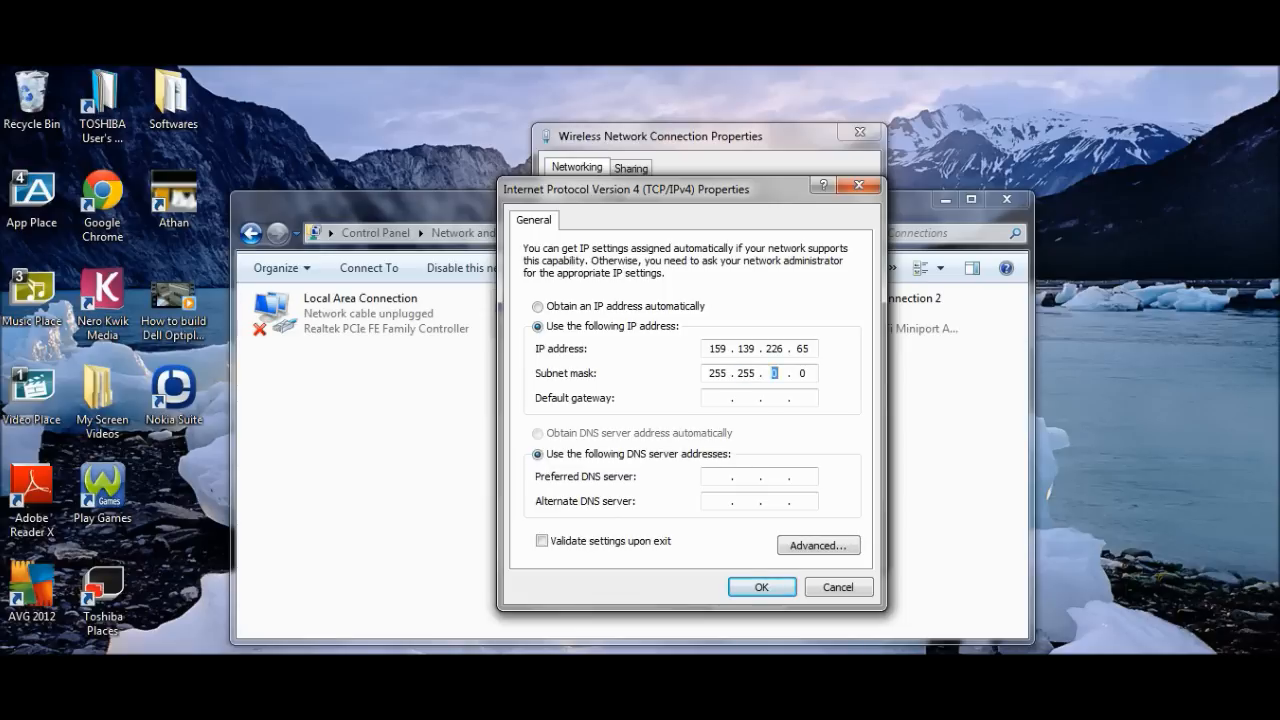
type("255 .")
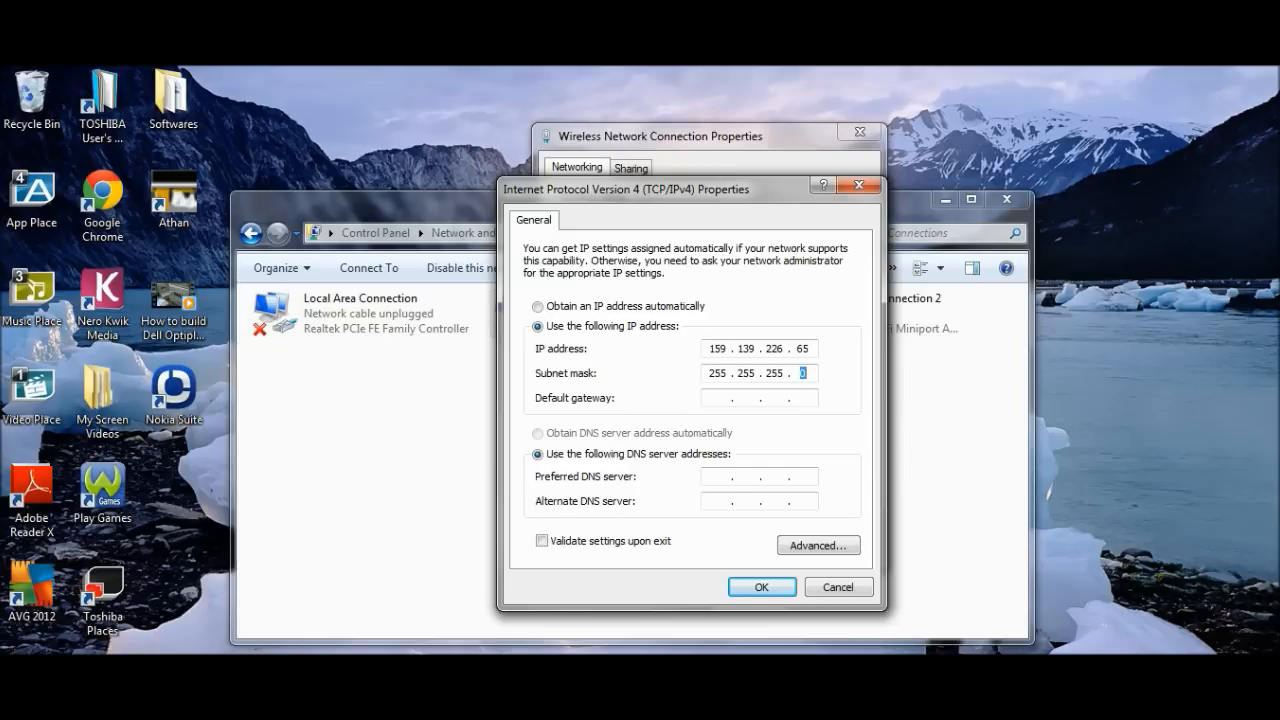
type("192")
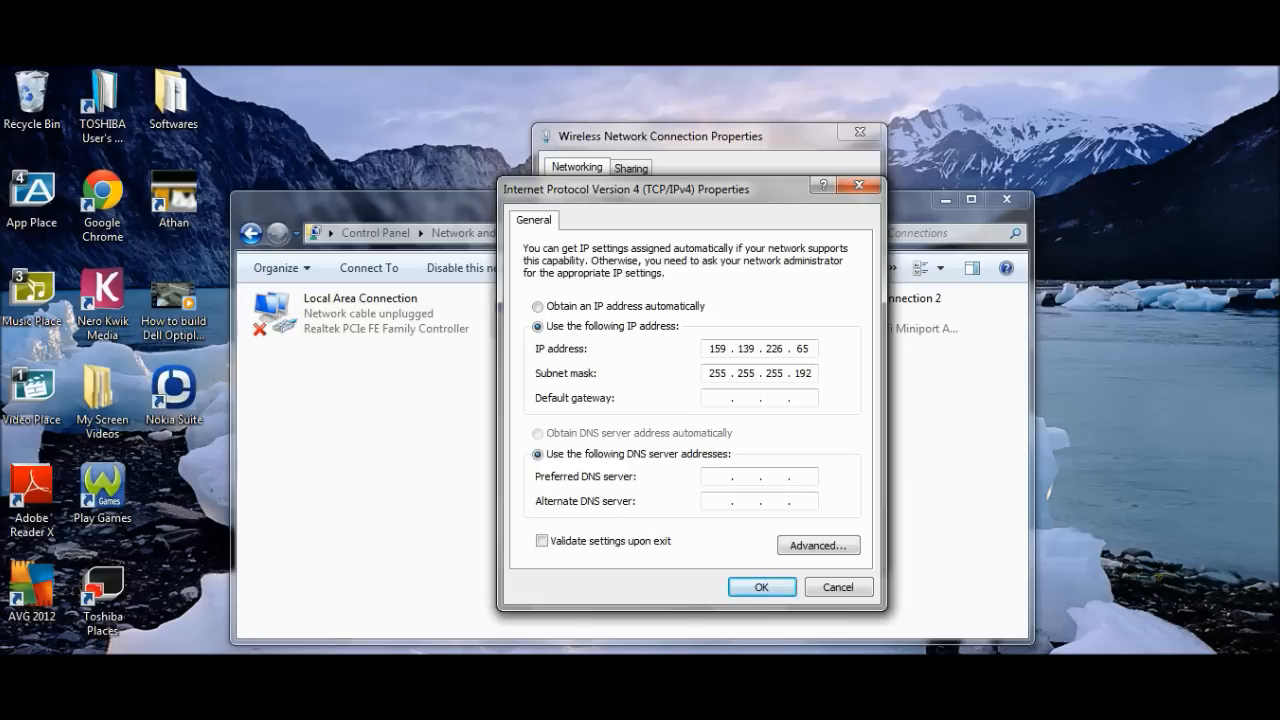
left_click(758, 374)
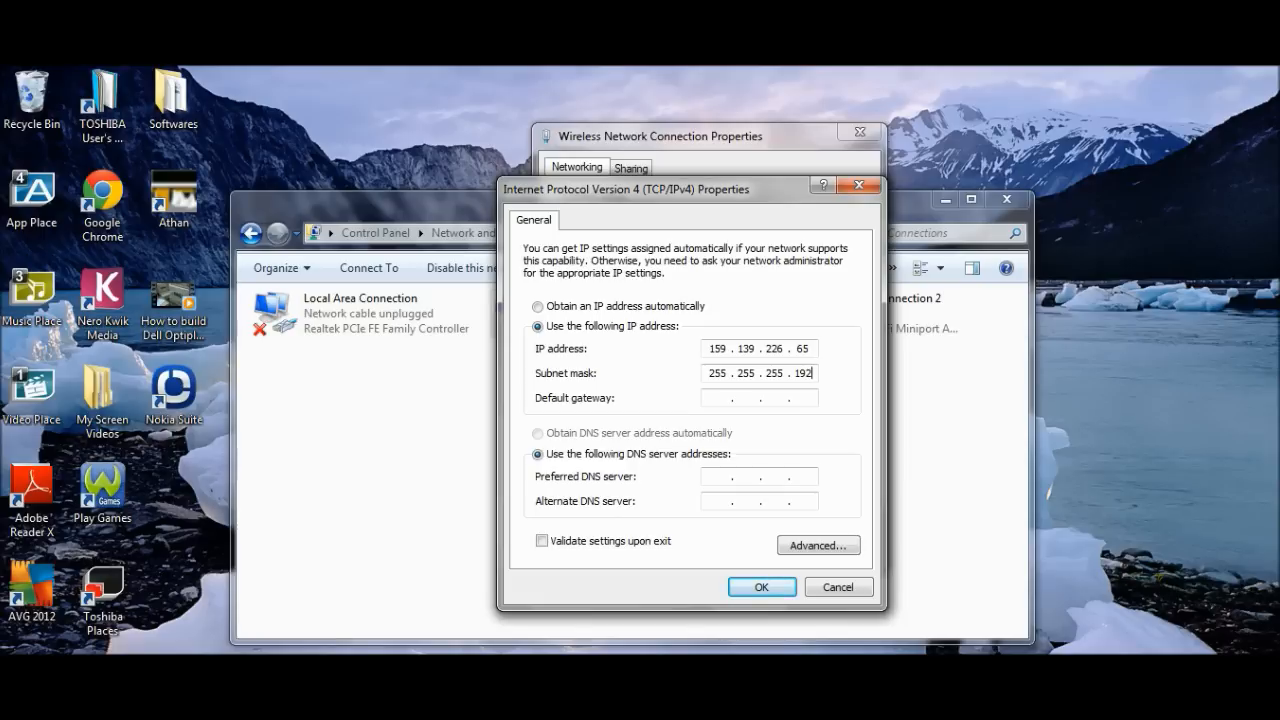
type("1")
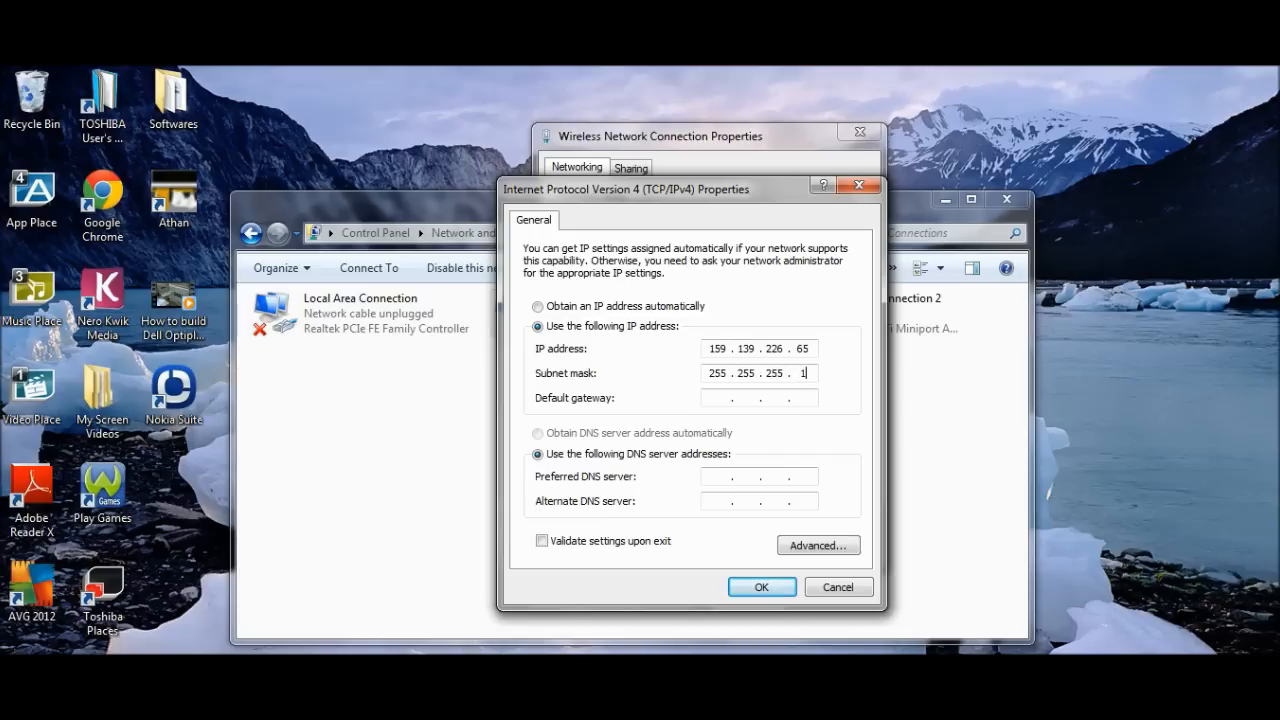
type("0")
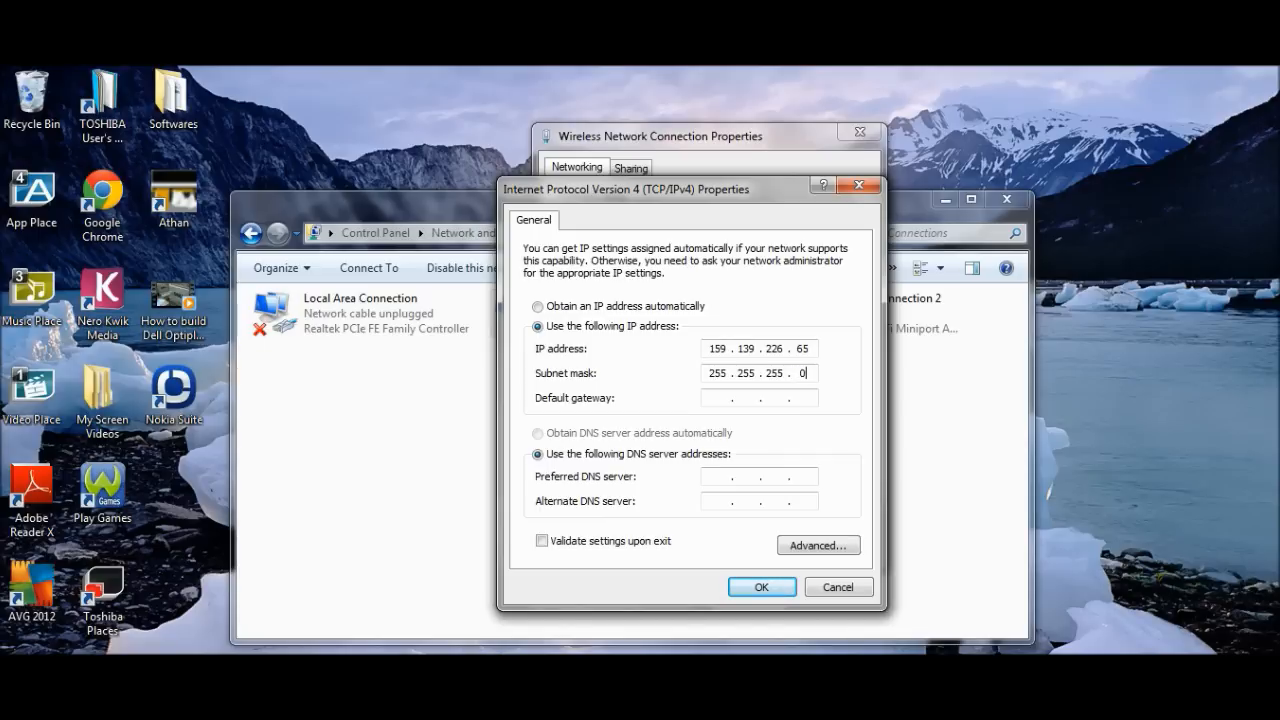
left_click(724, 396)
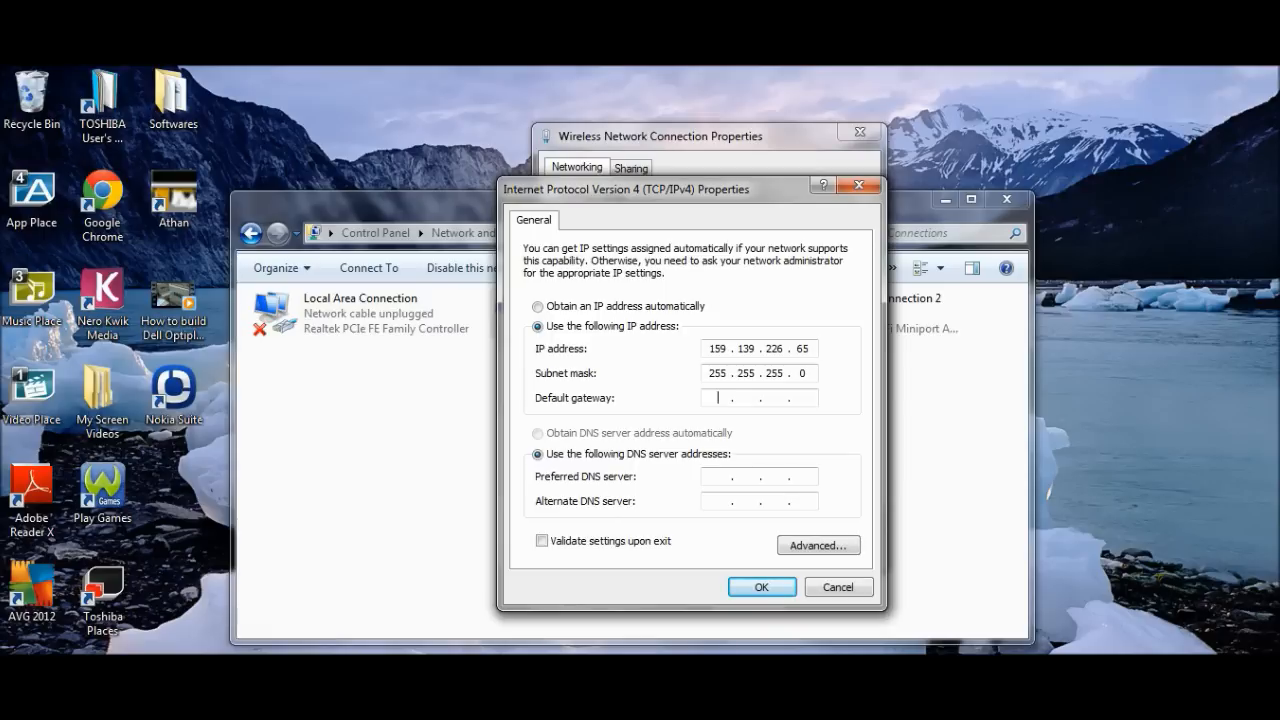
Step: Enter default gateway 159.139.226.1 and move to the preferred DNS field
type("159 . . .")
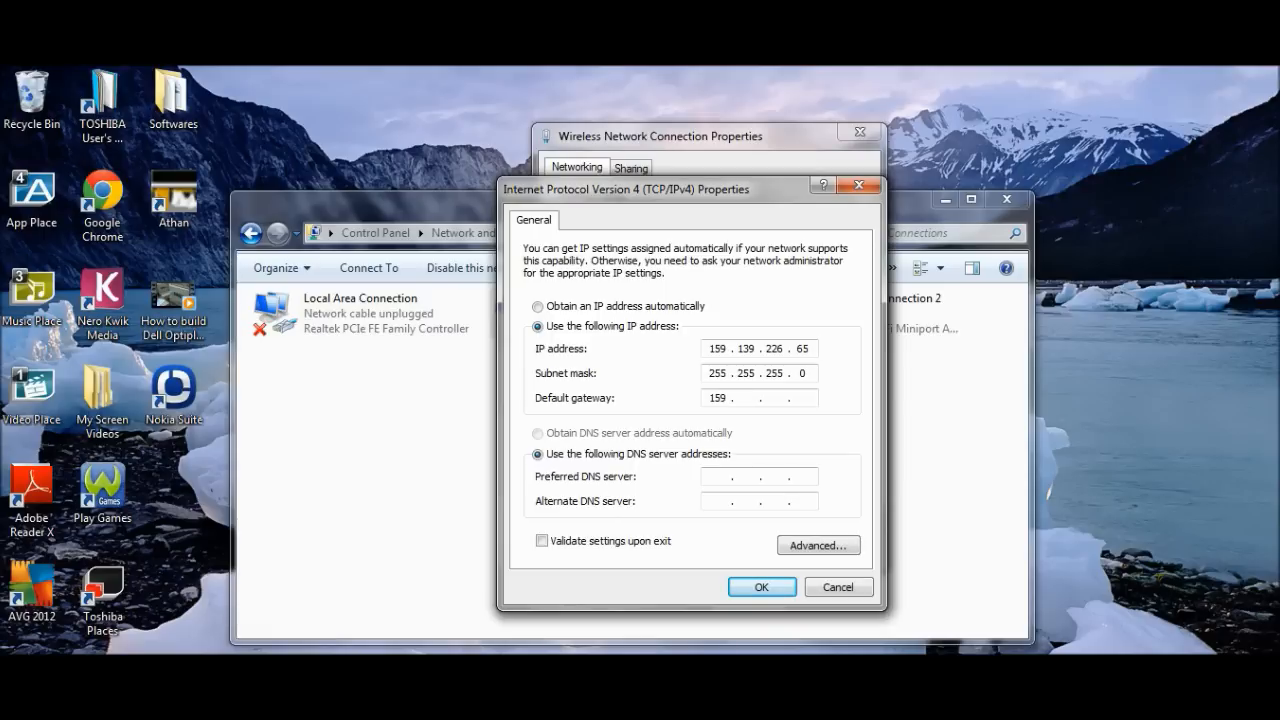
type("139")
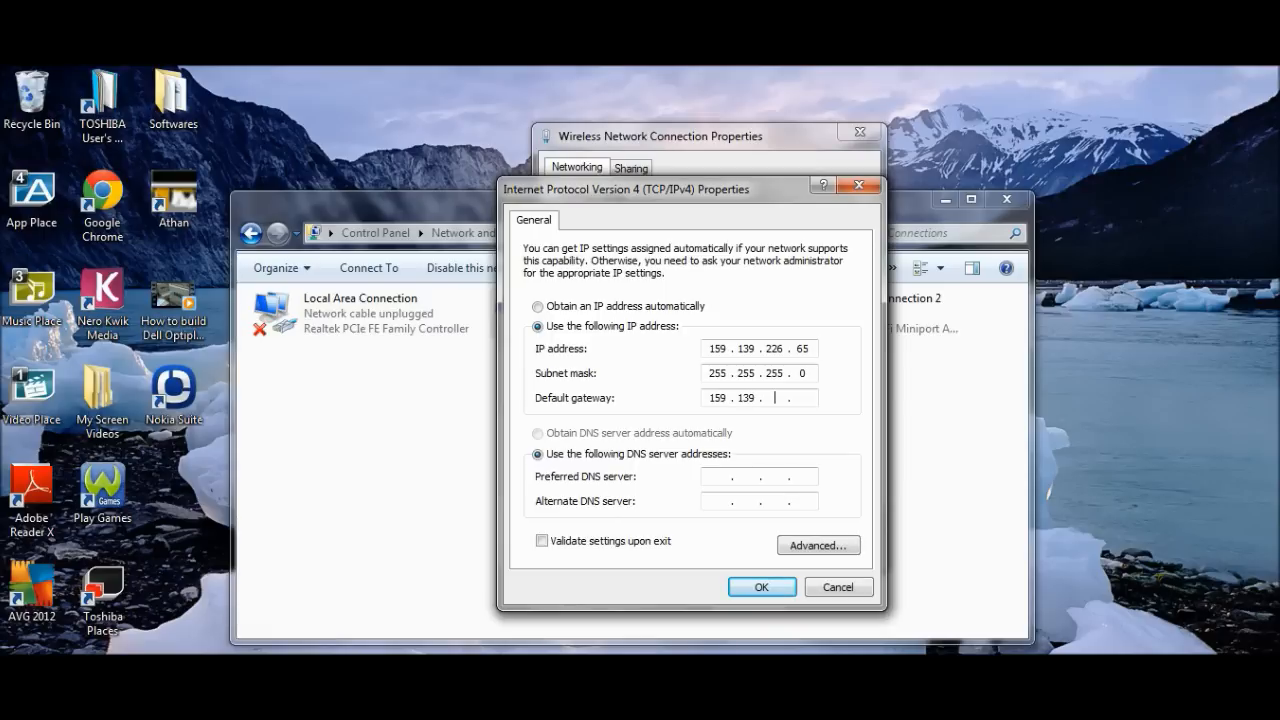
type("22")
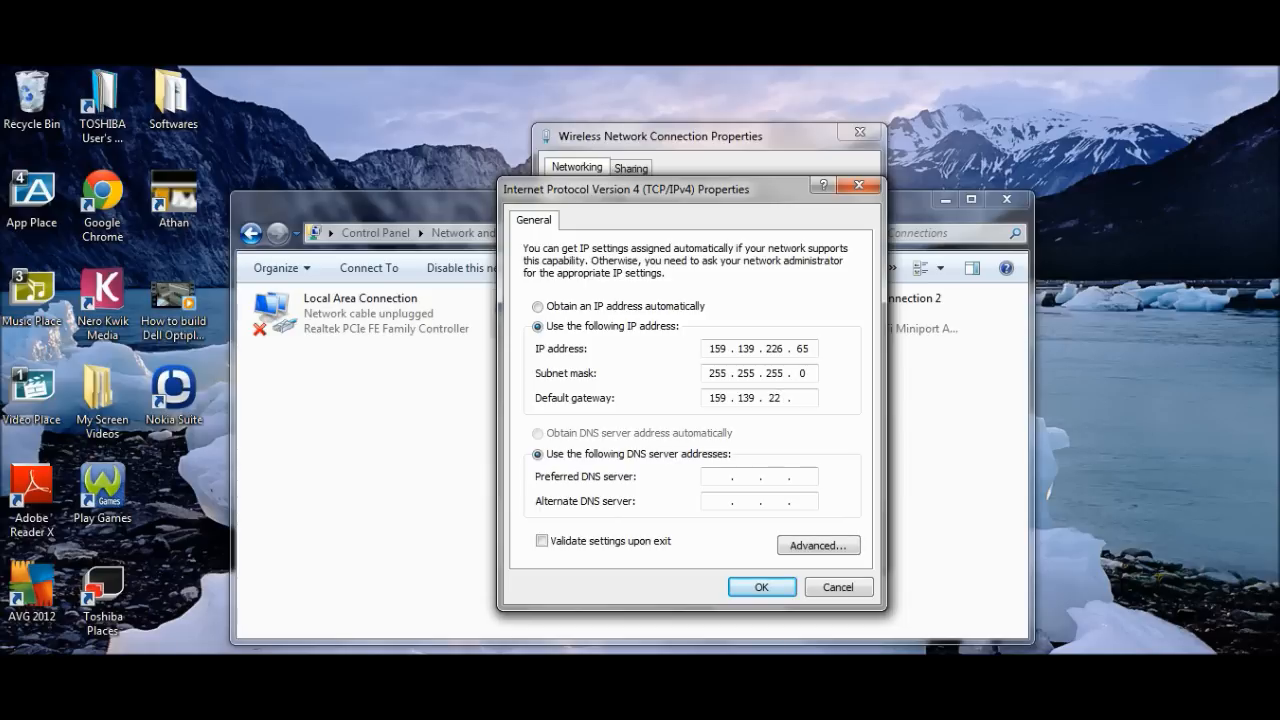
type("226")
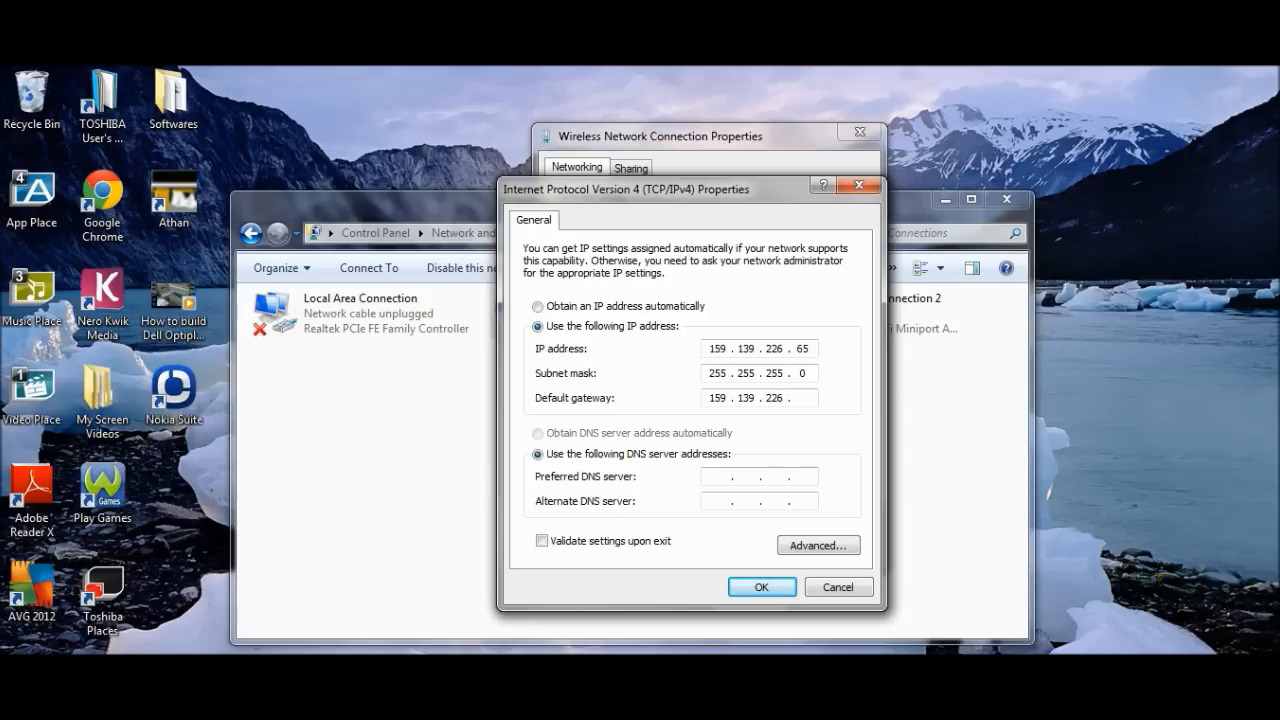
type("1")
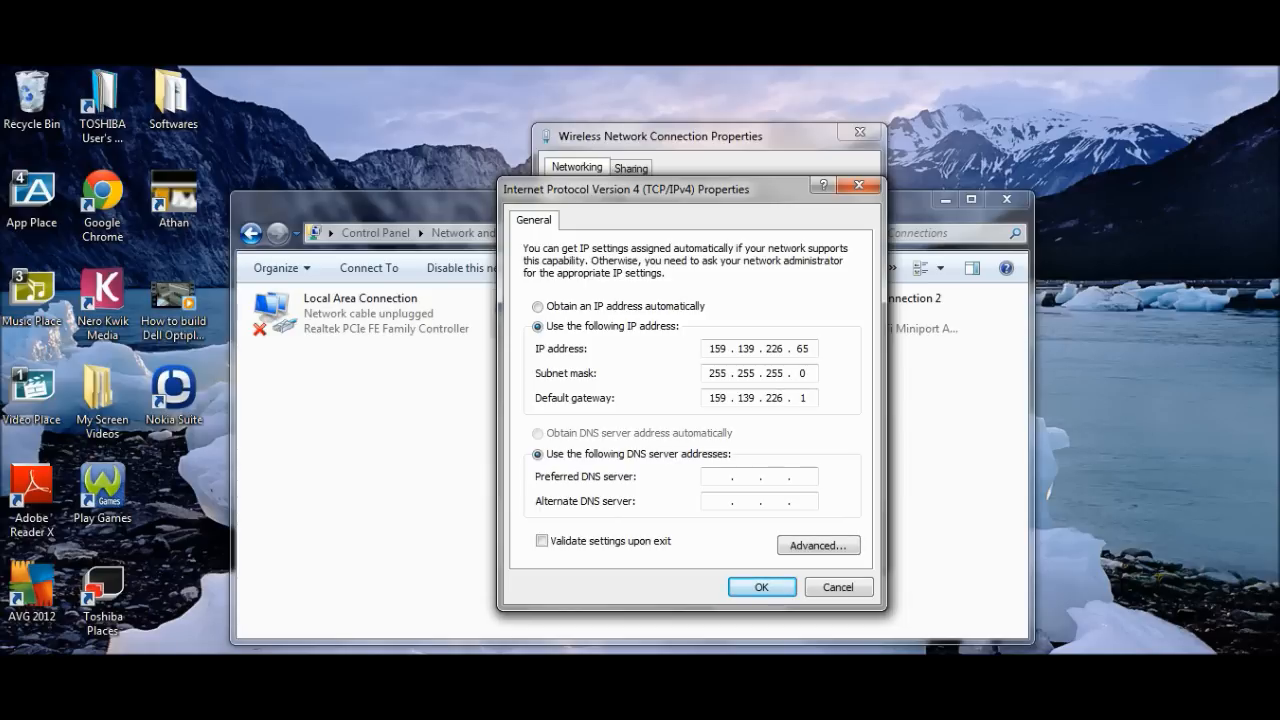
left_click(790, 396)
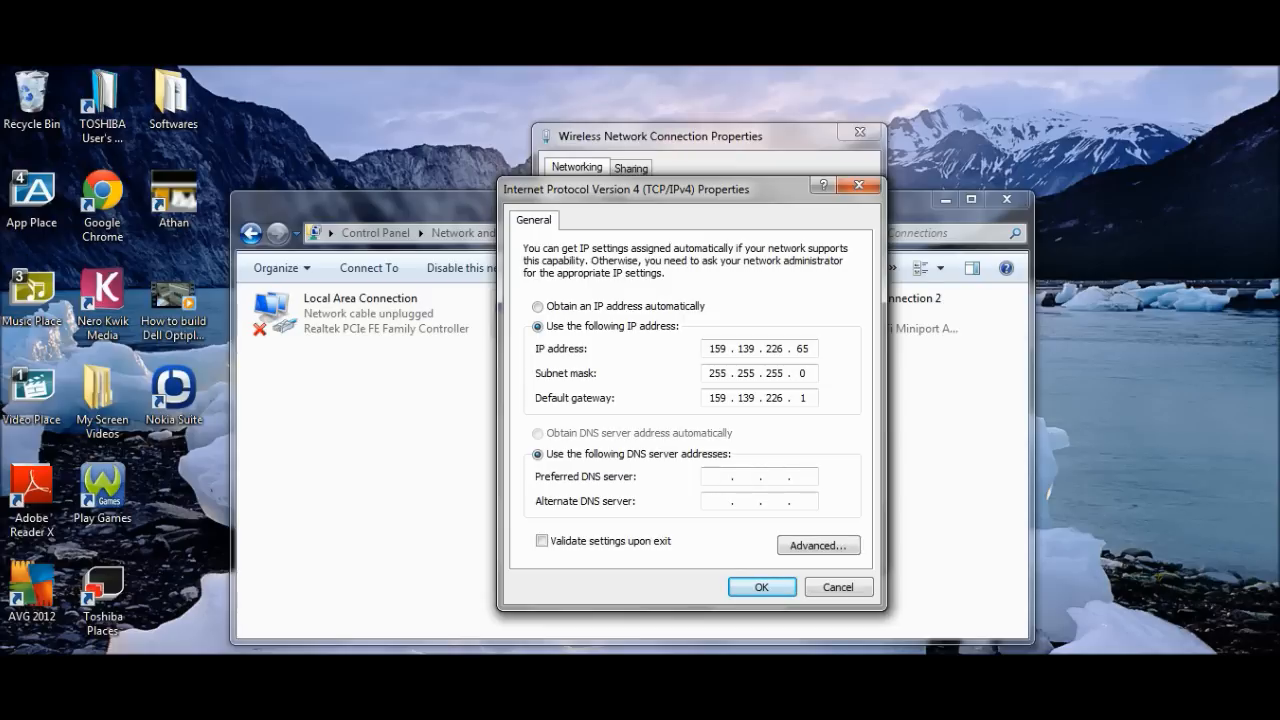
Step: Enter preferred DNS server 19.24.25.201
type("19 . 2 . .")
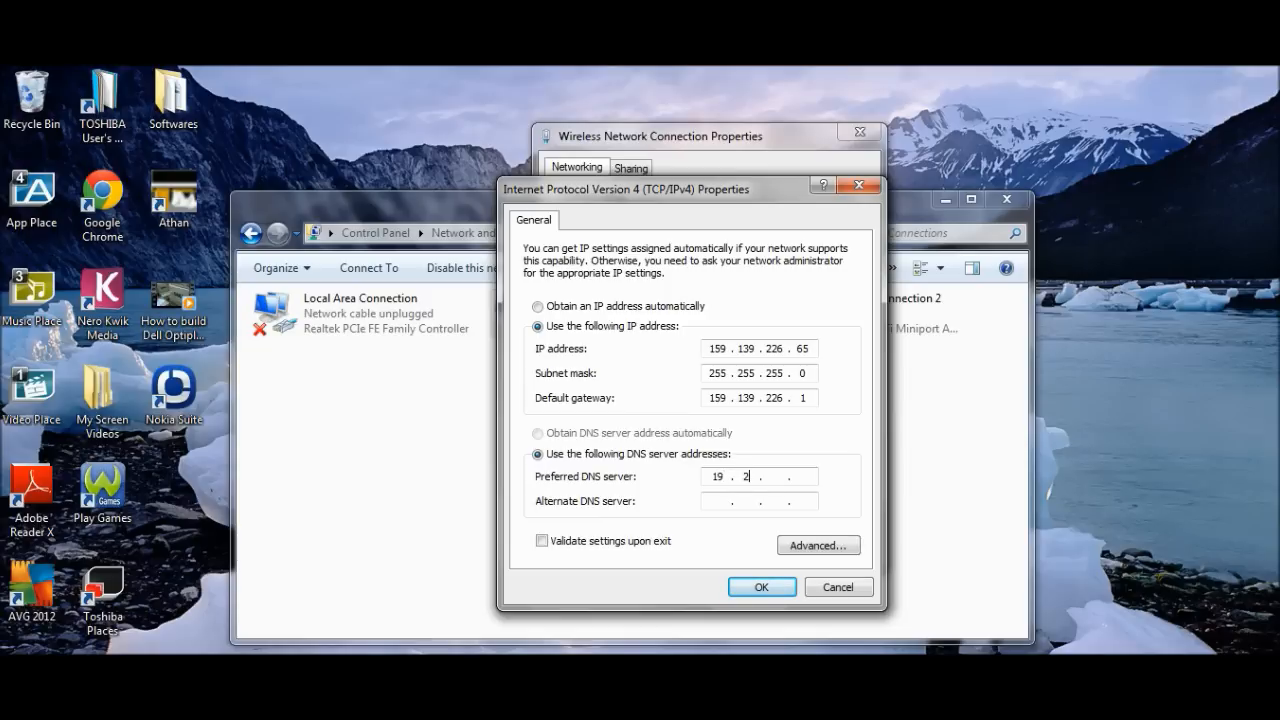
type("4")
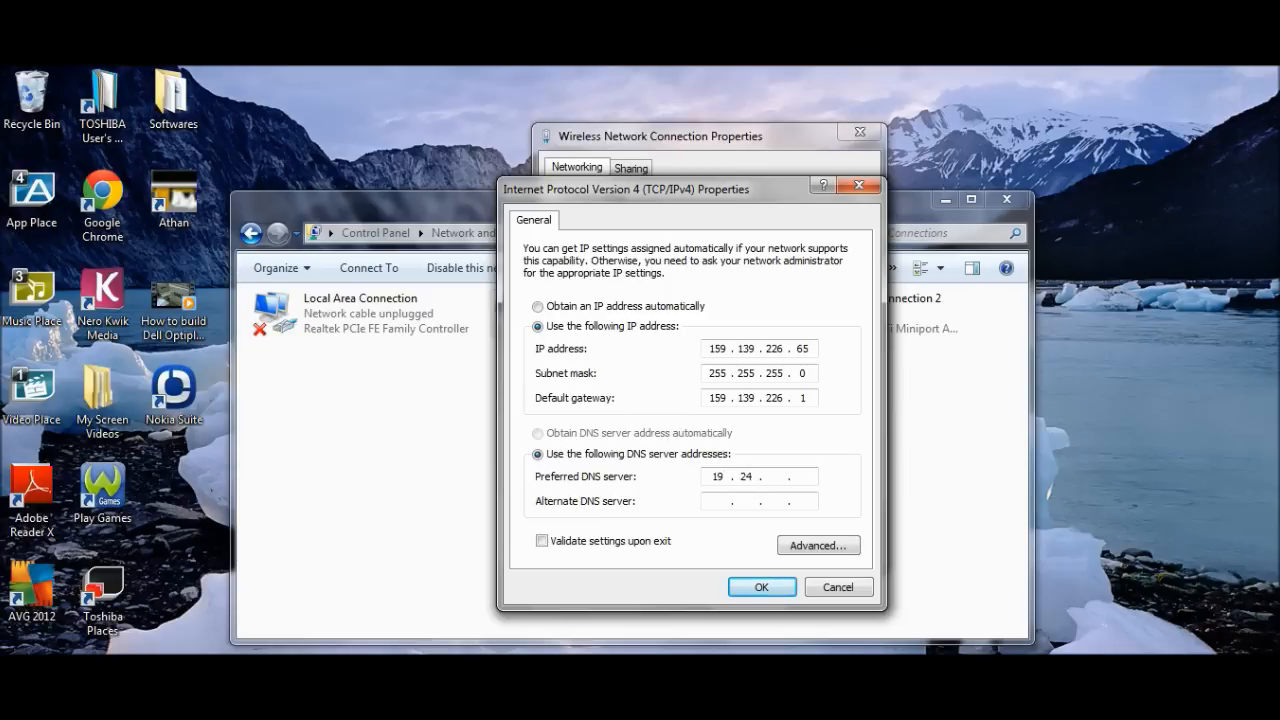
type("25")
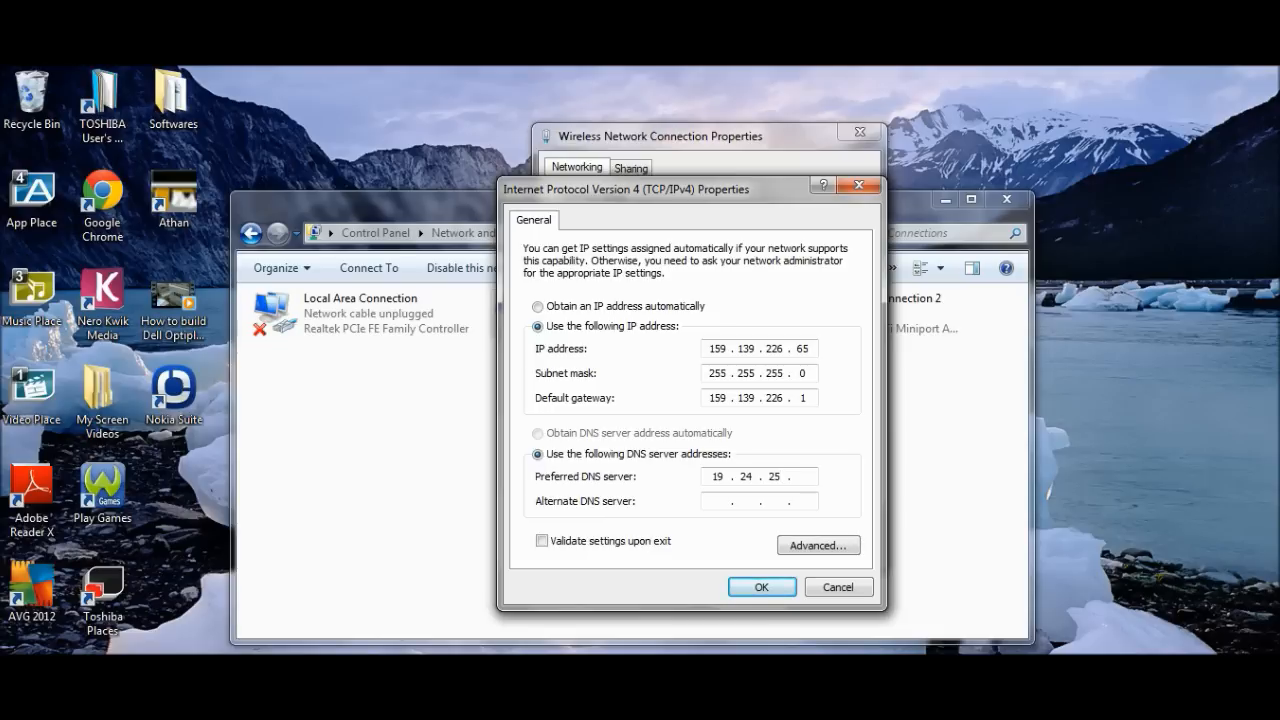
type("252 0")
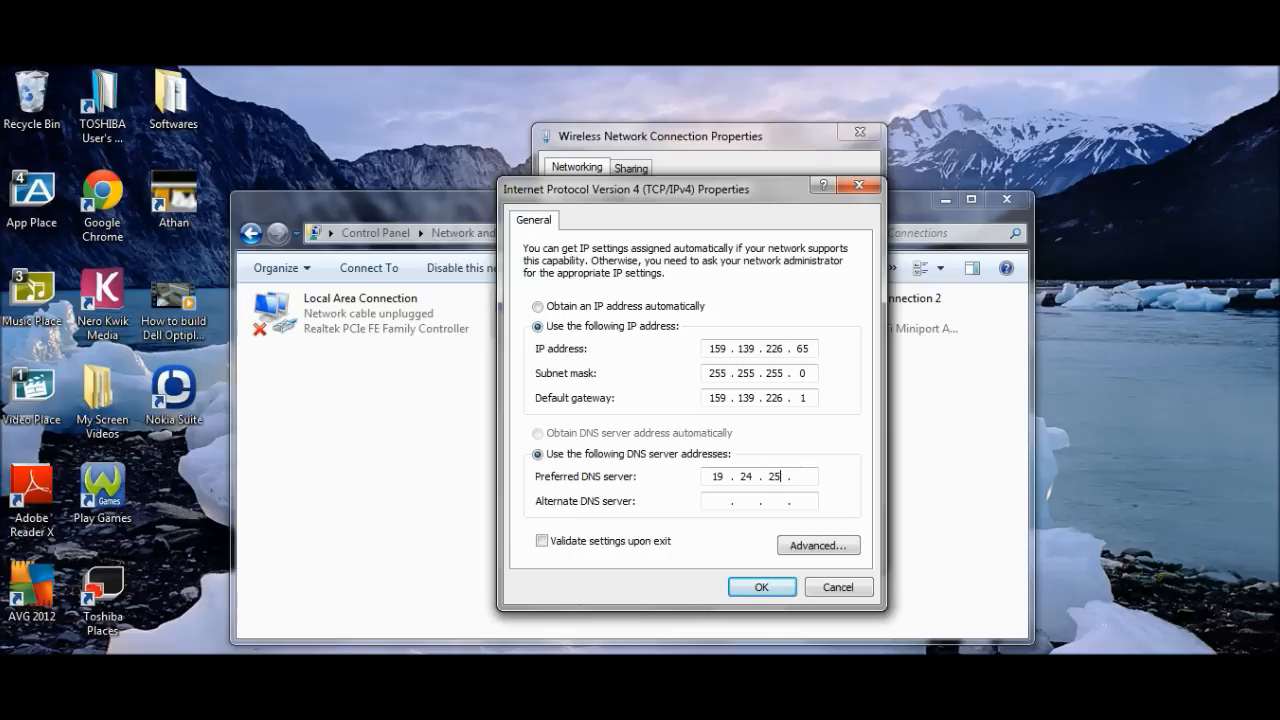
type("201")
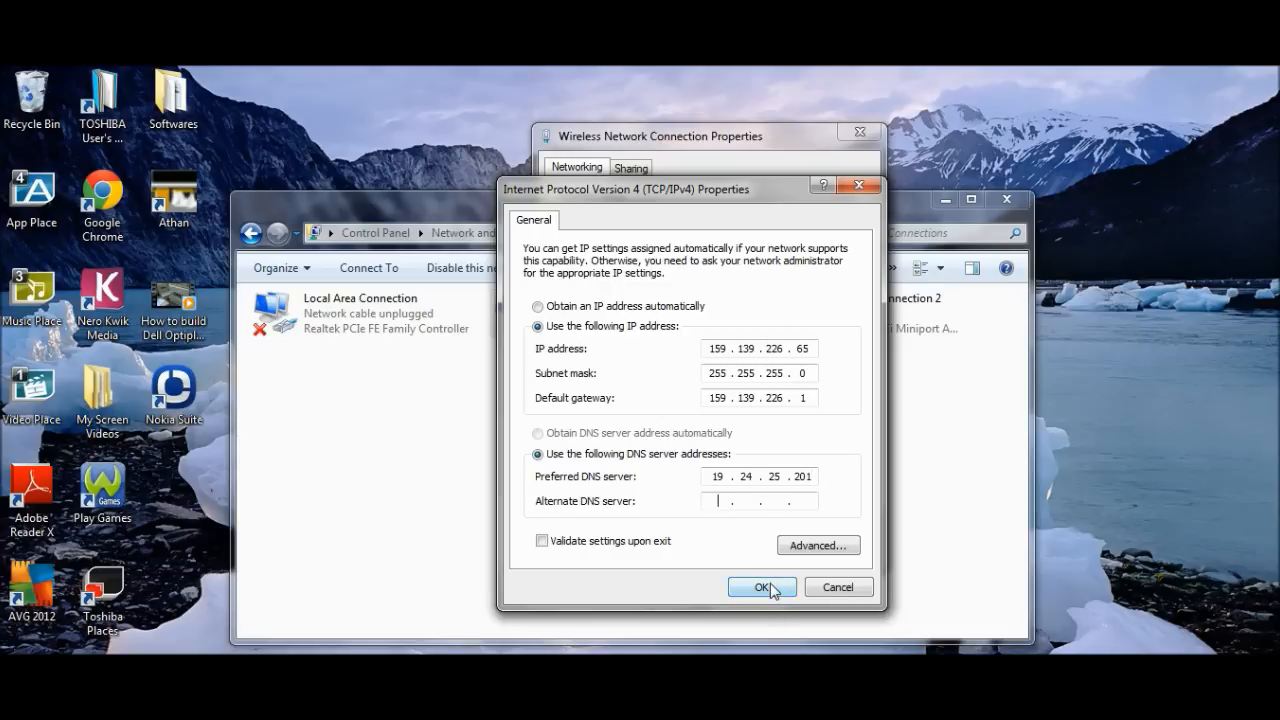
left_click(762, 588)
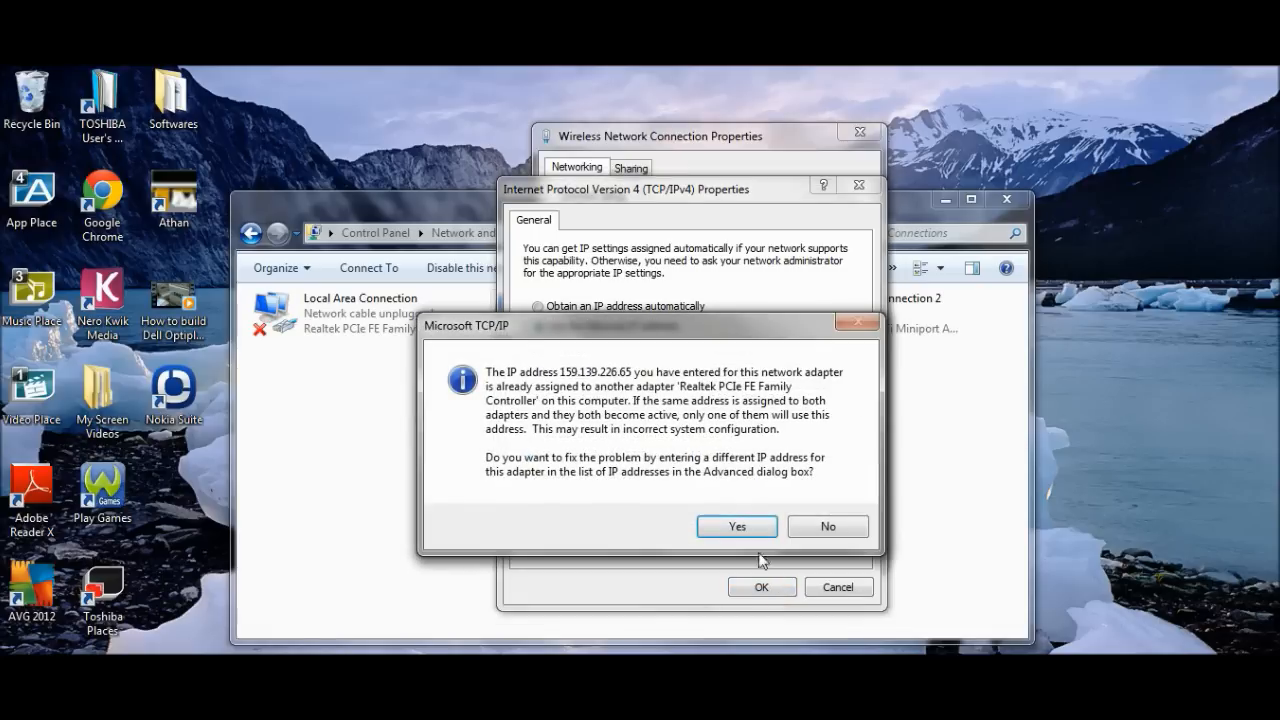
mouse_move(416, 384)
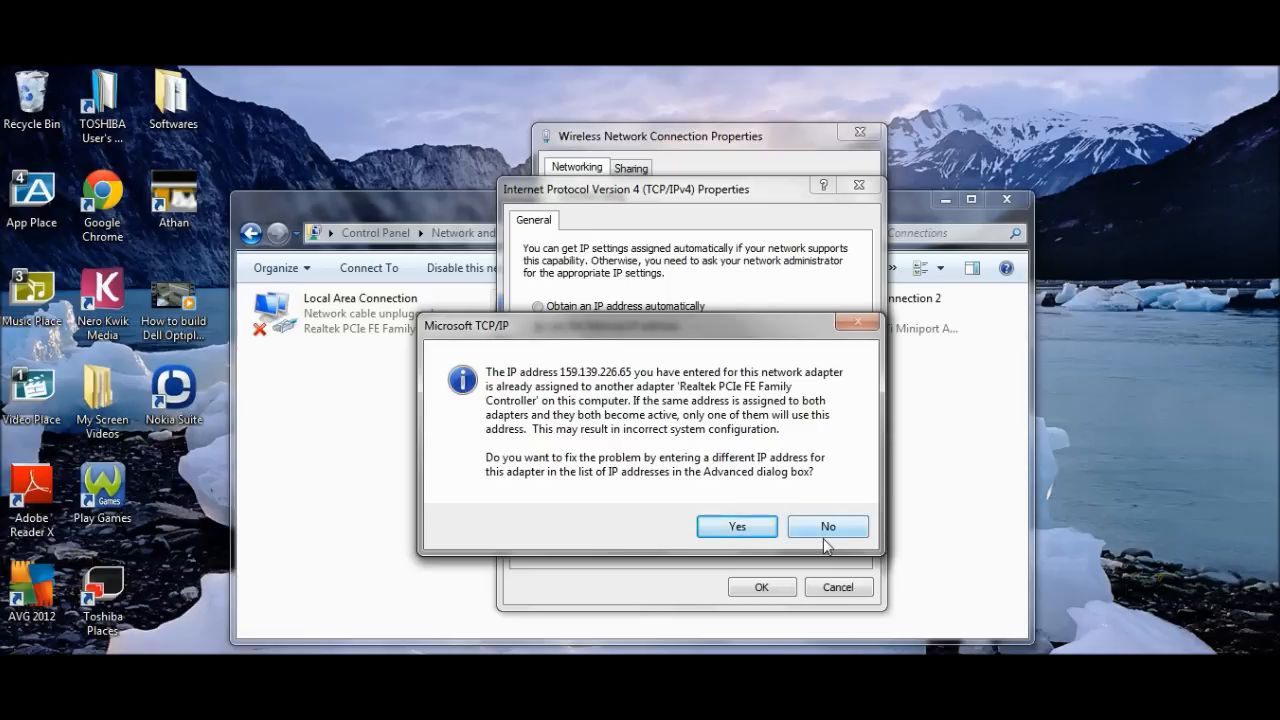
left_click(828, 526)
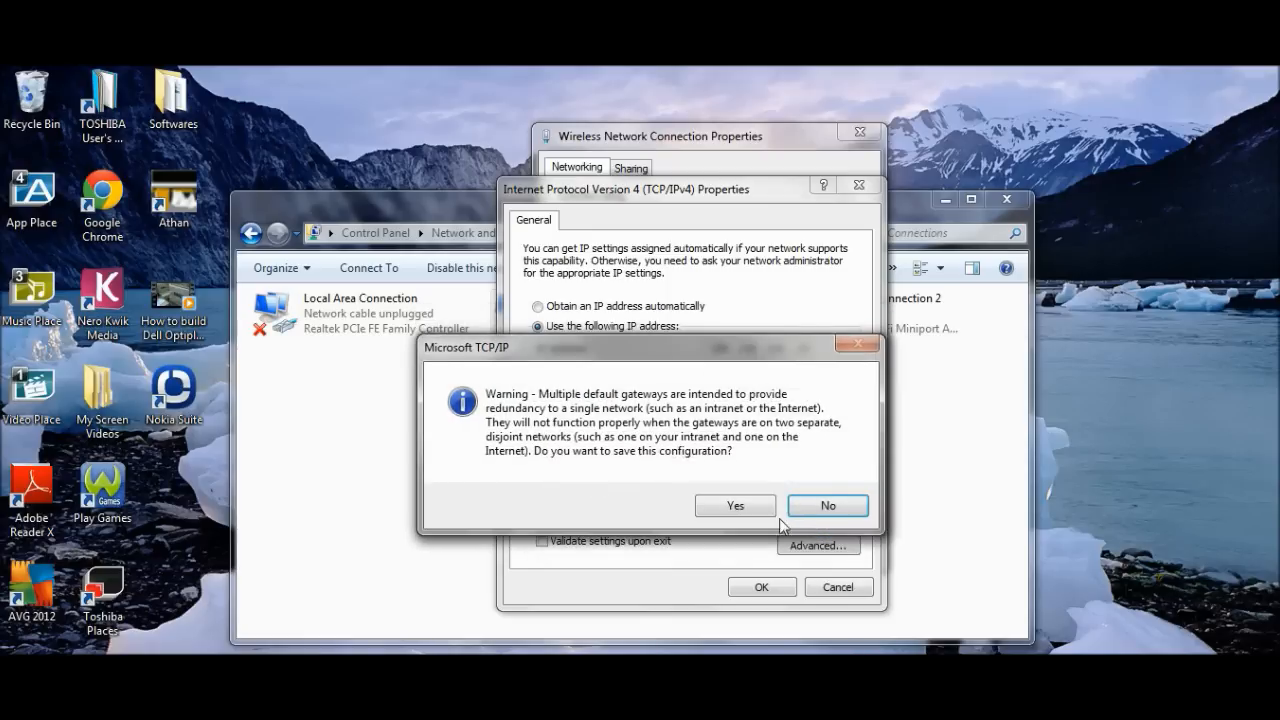
left_click(828, 504)
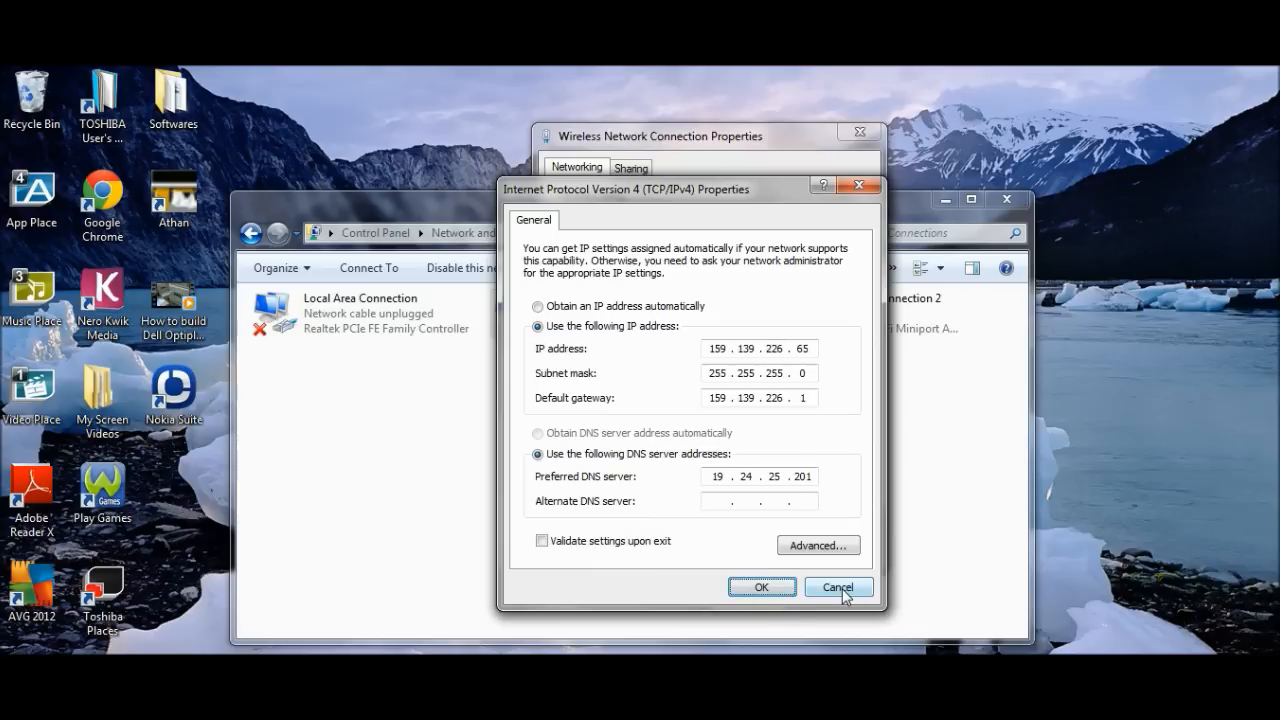
Step: Cancel the IPv4 and wireless properties dialogs without saving
left_click(838, 588)
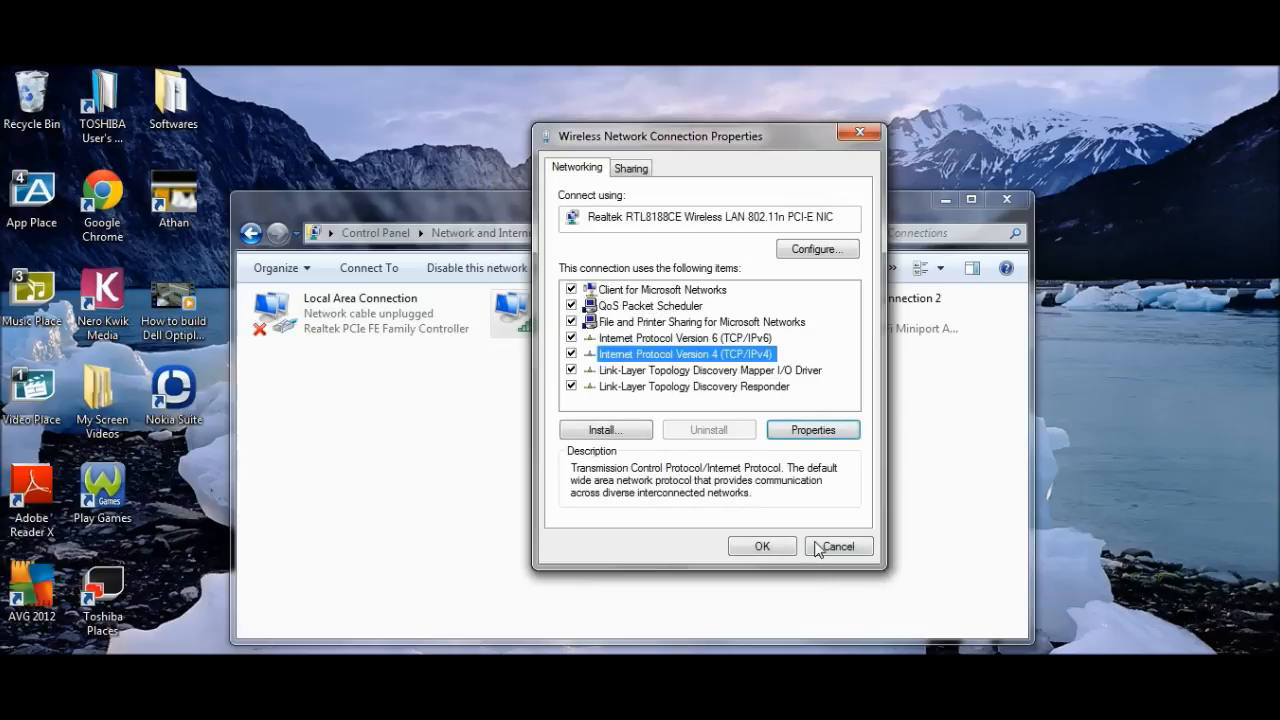
left_click(838, 546)
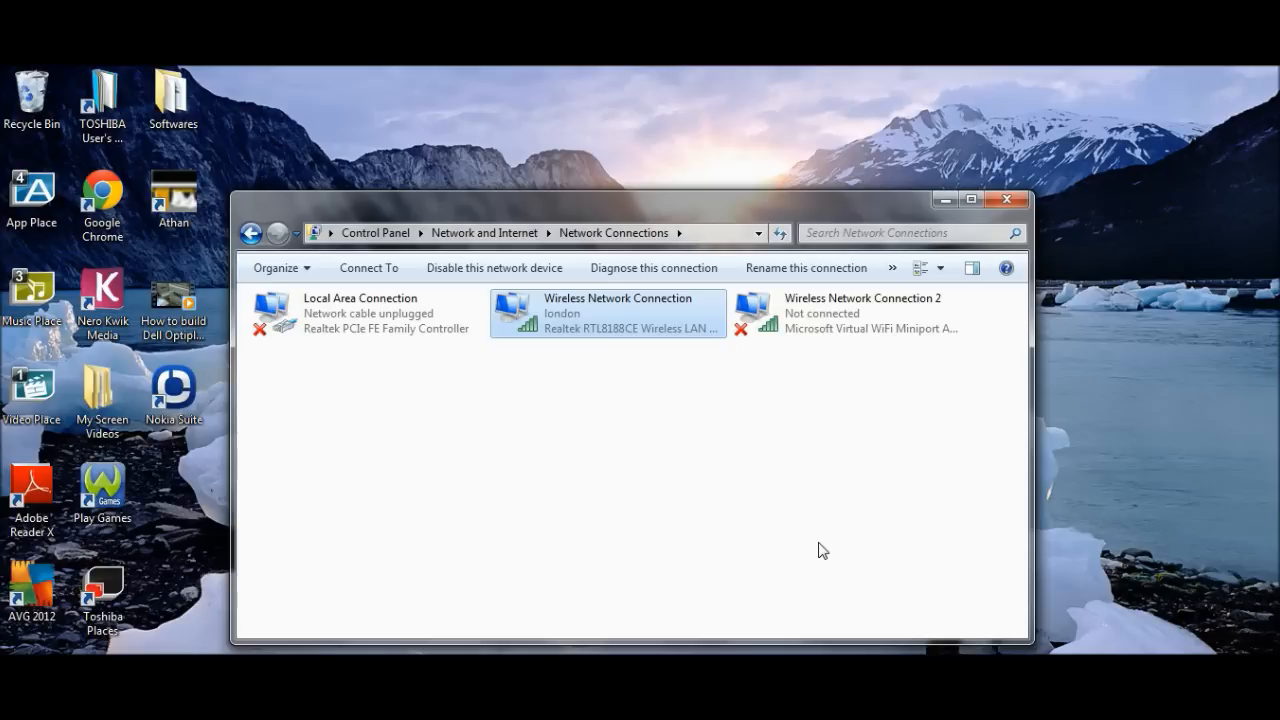
mouse_move(640, 360)
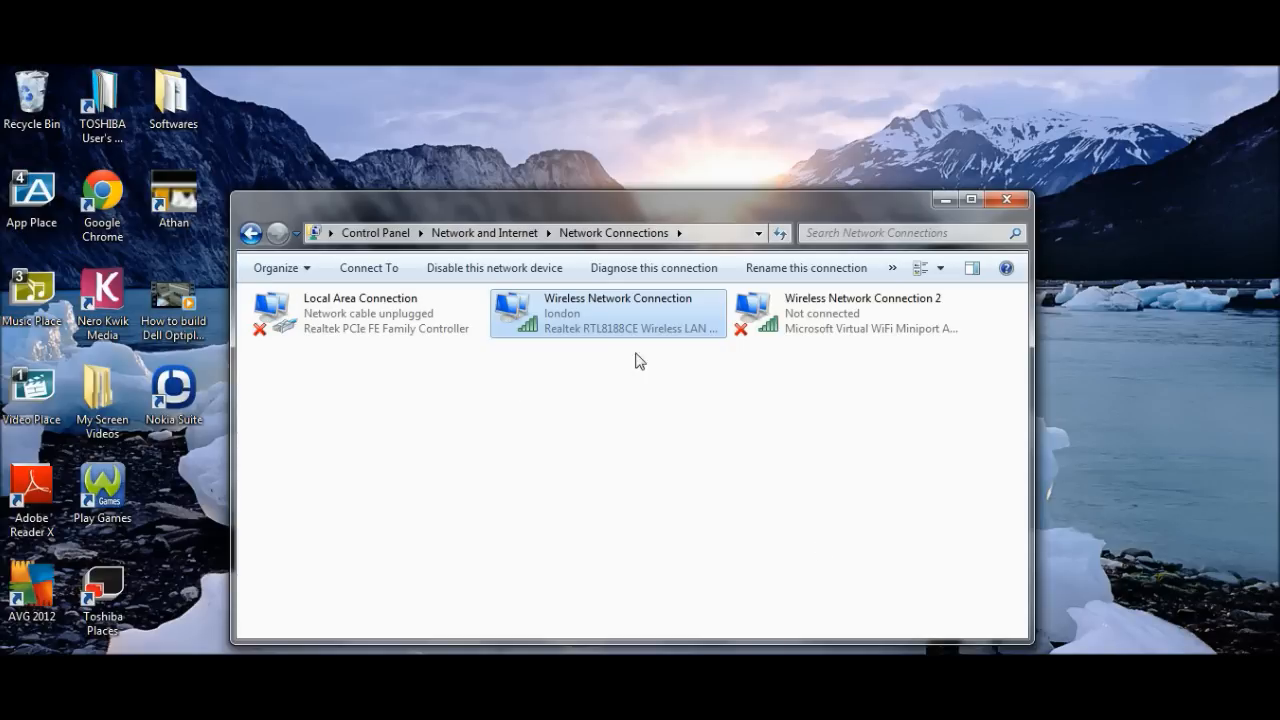
Step: View the Local Area Connection's IPv4 properties with its existing static settings, then close them
double_click(608, 312)
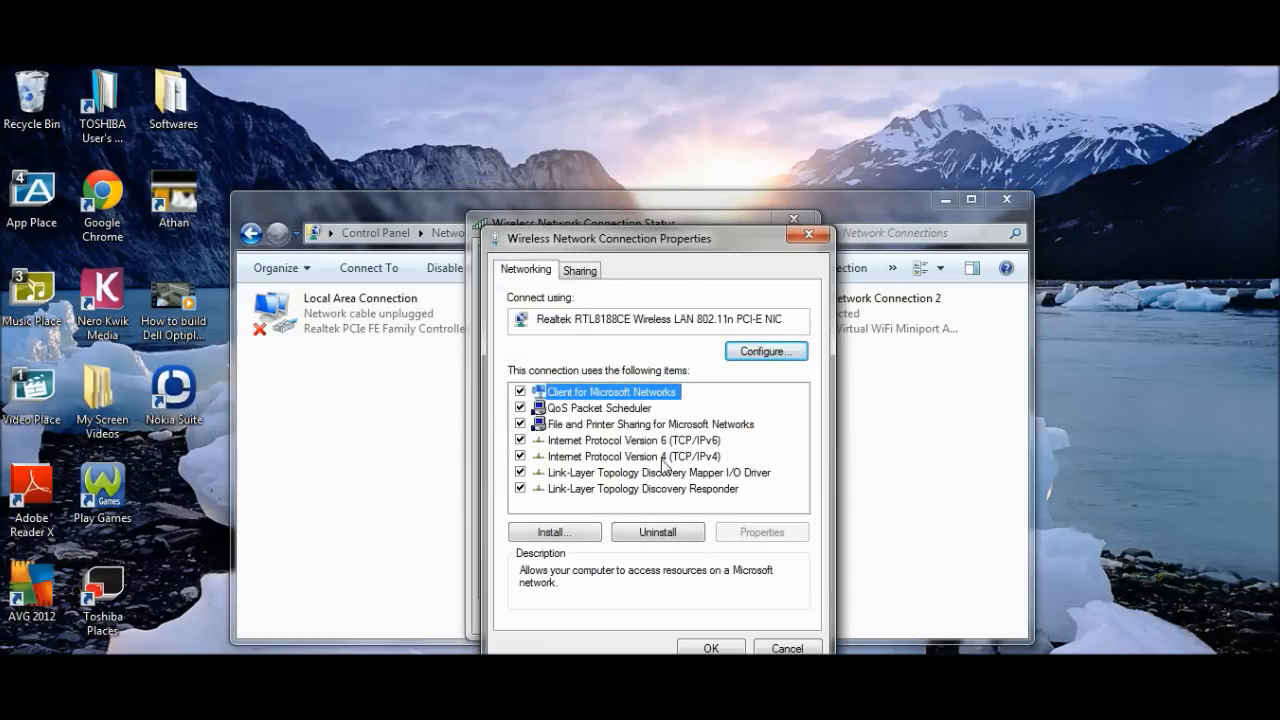
double_click(616, 456)
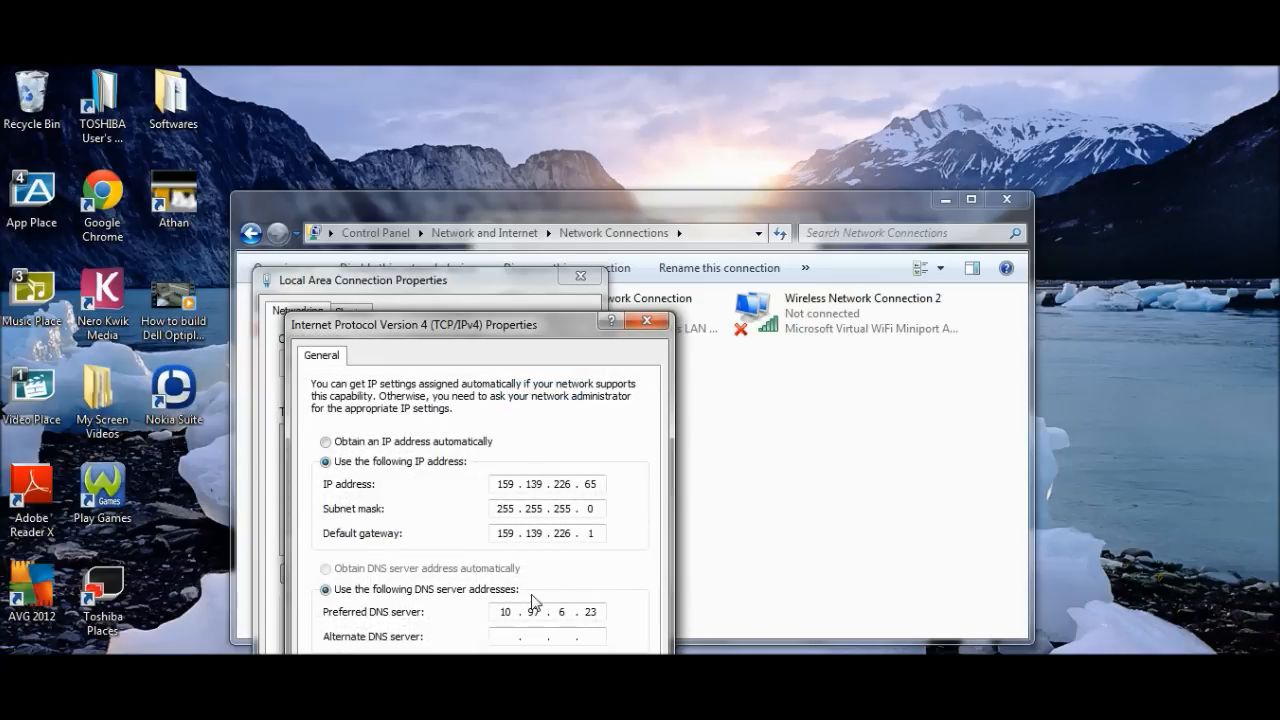
left_click(648, 320)
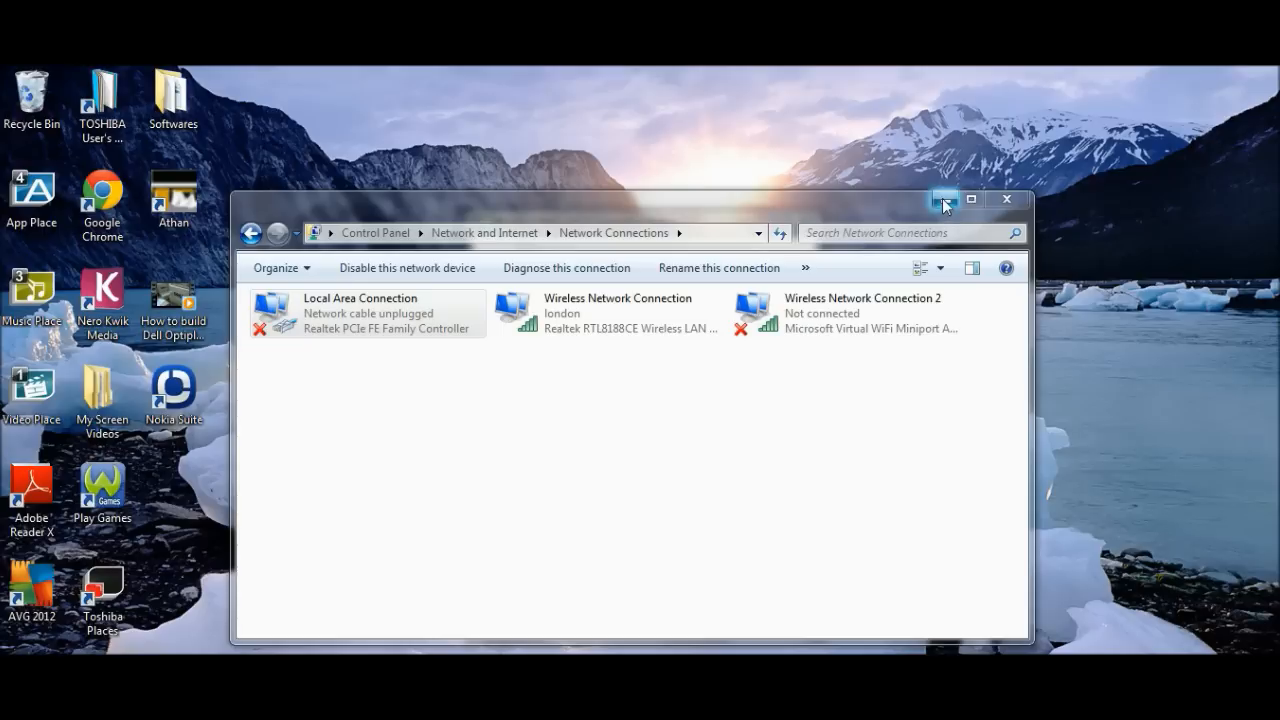
mouse_move(1070, 580)
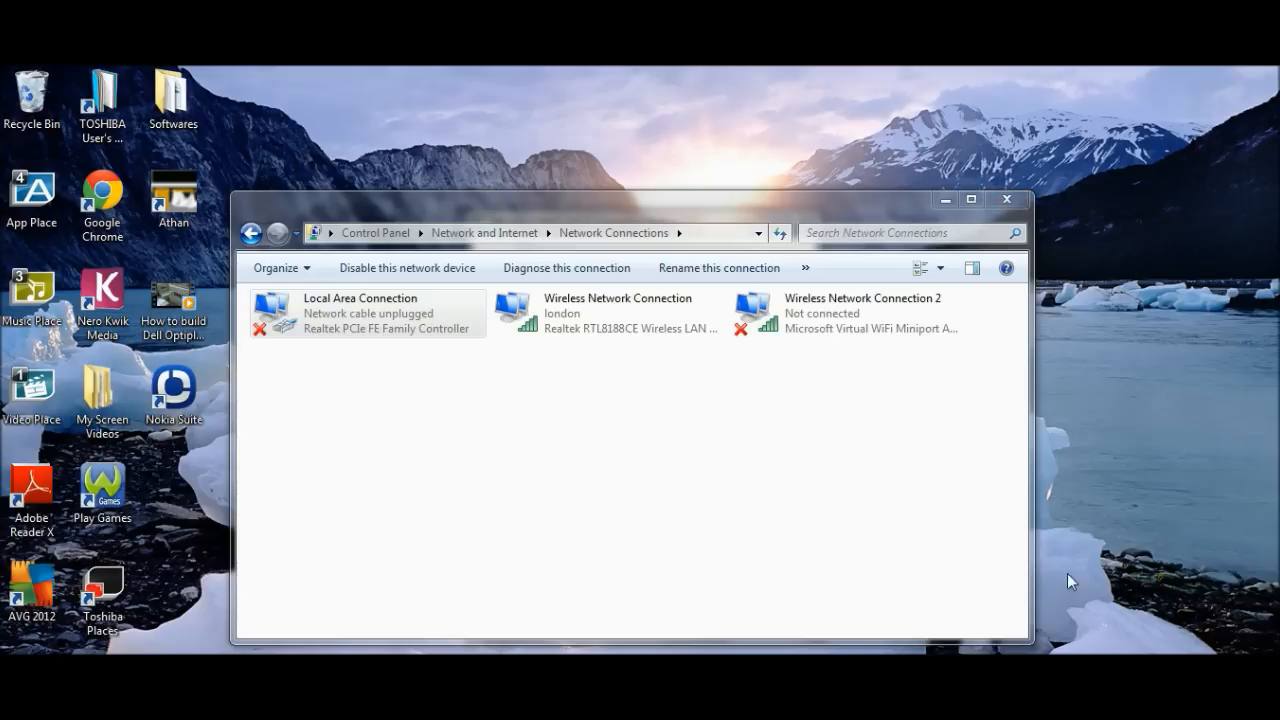